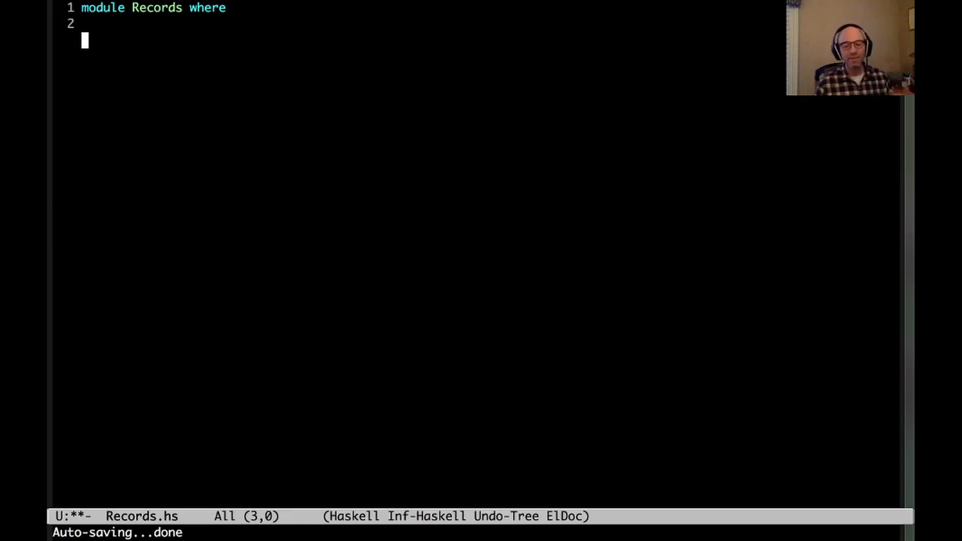
Step: Declare data A = MkA { a_field :: Maybe B } and B with b_field :: Maybe C
type("data")
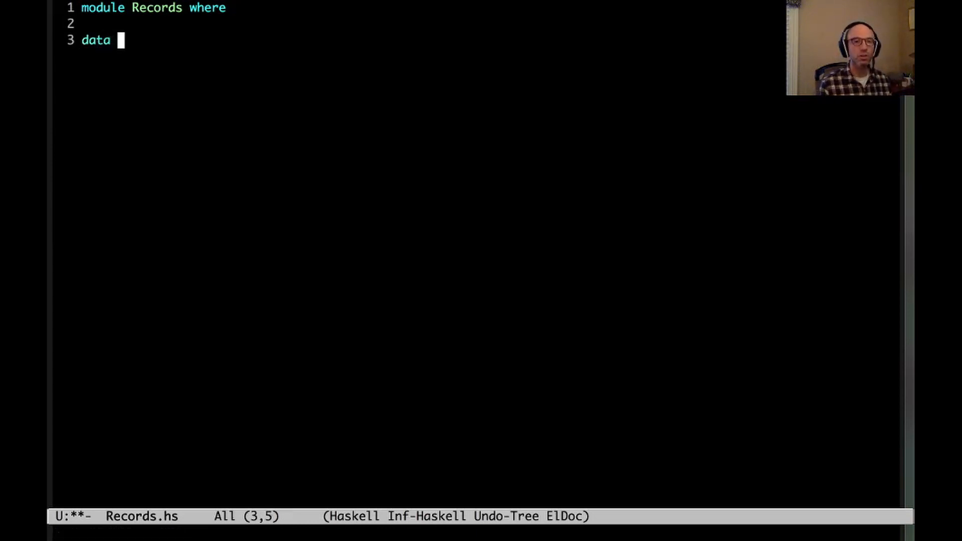
type("A = Mk")
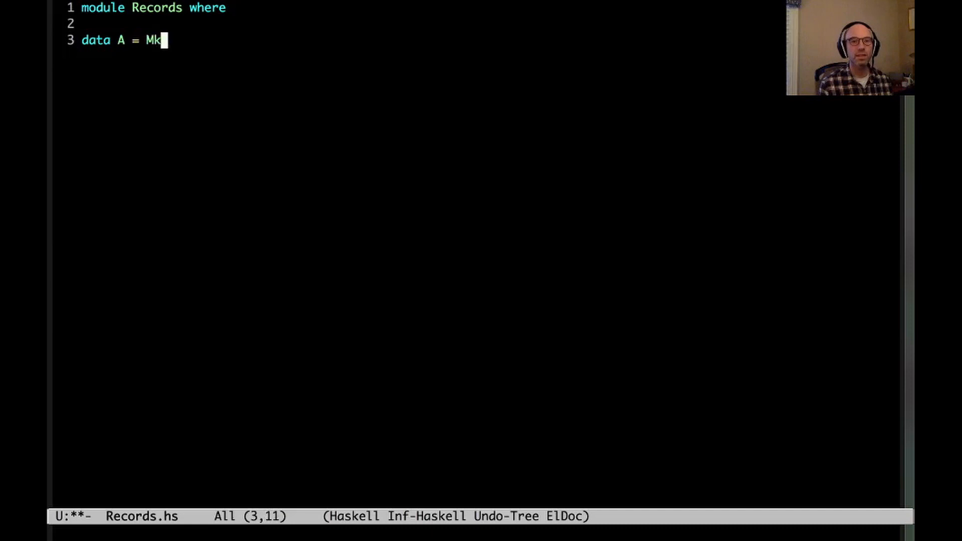
type("A { a_fi")
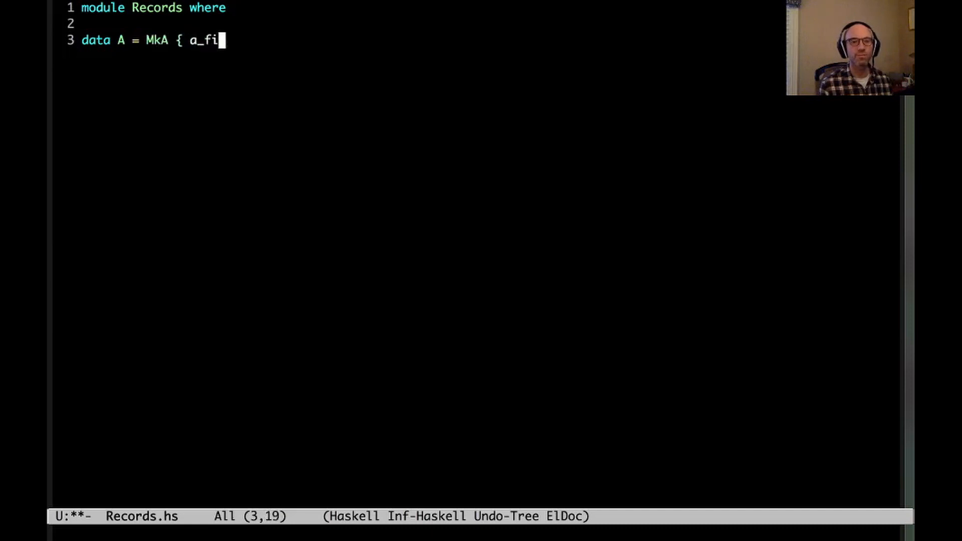
type("eld :: Maybe B")
type("dat")
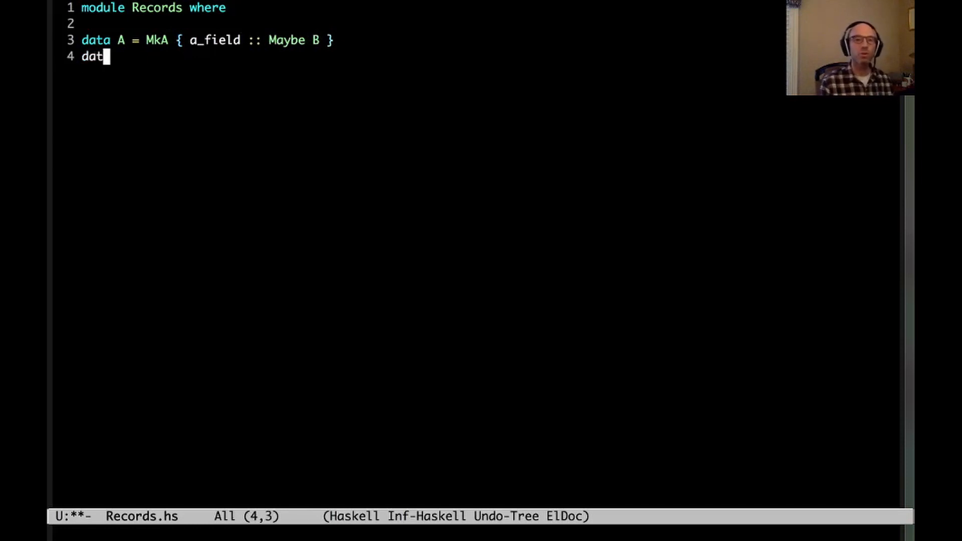
type("a B = MKB")
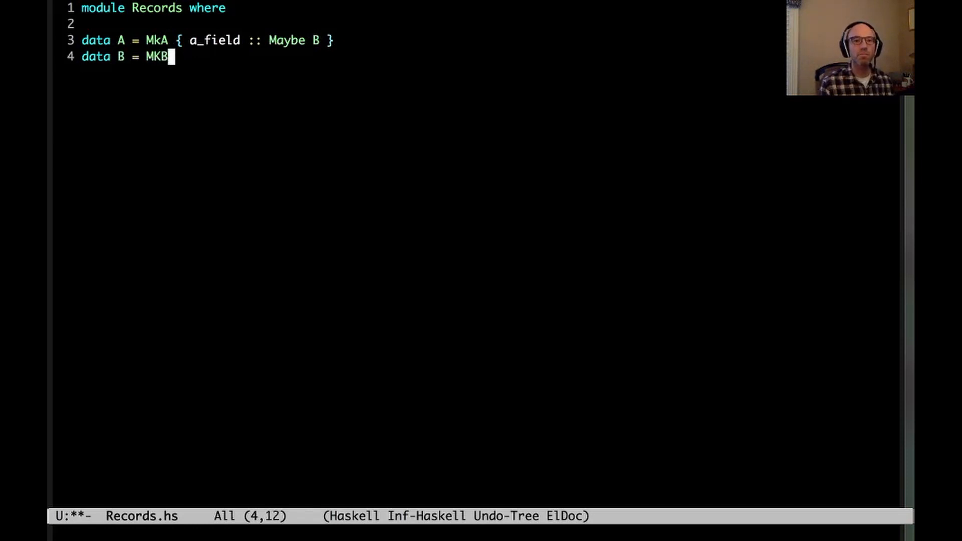
type("{ b_fie")
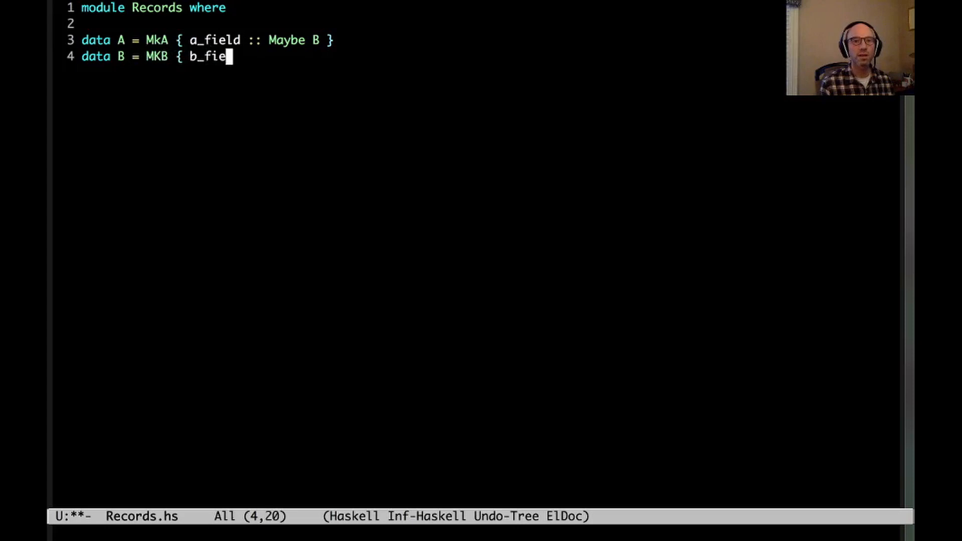
type("ld :: Maybe C")
type("data C =")
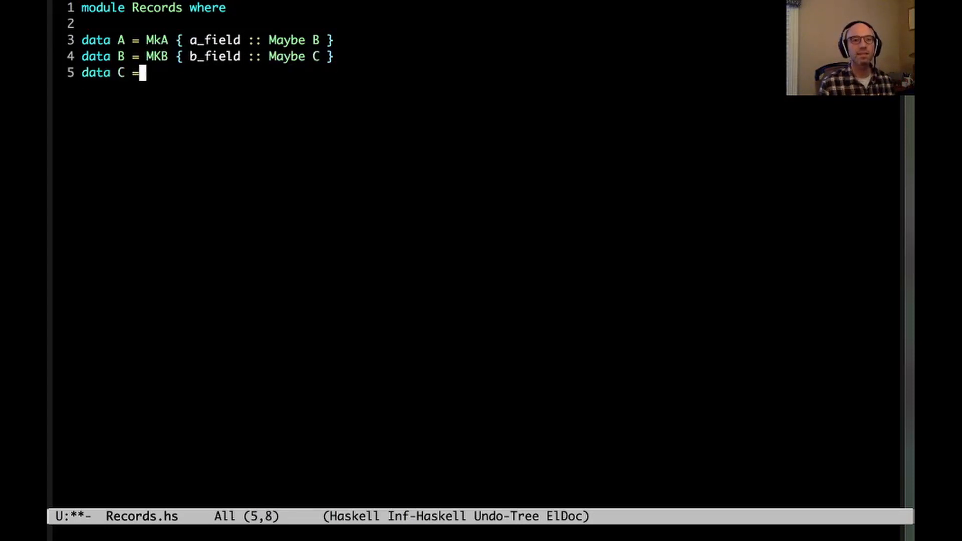
Step: Declare record C with c_field :: [D] and begin record D's d_field
type("MkC { c")
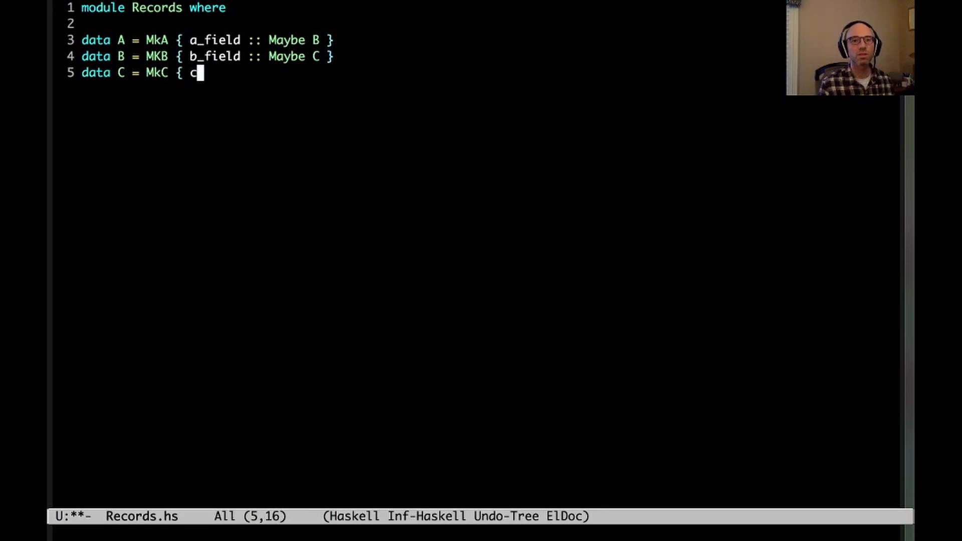
type("_field :: [D")
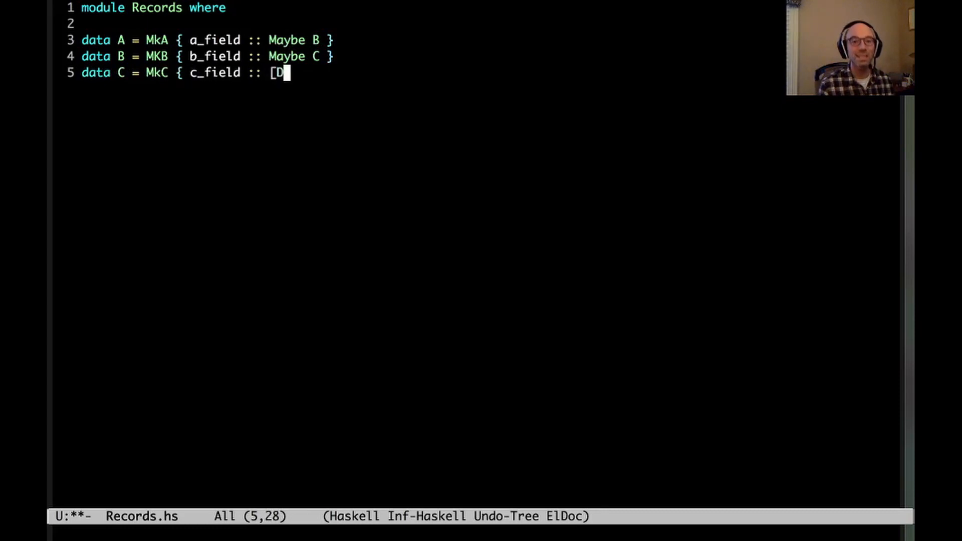
type("] }")
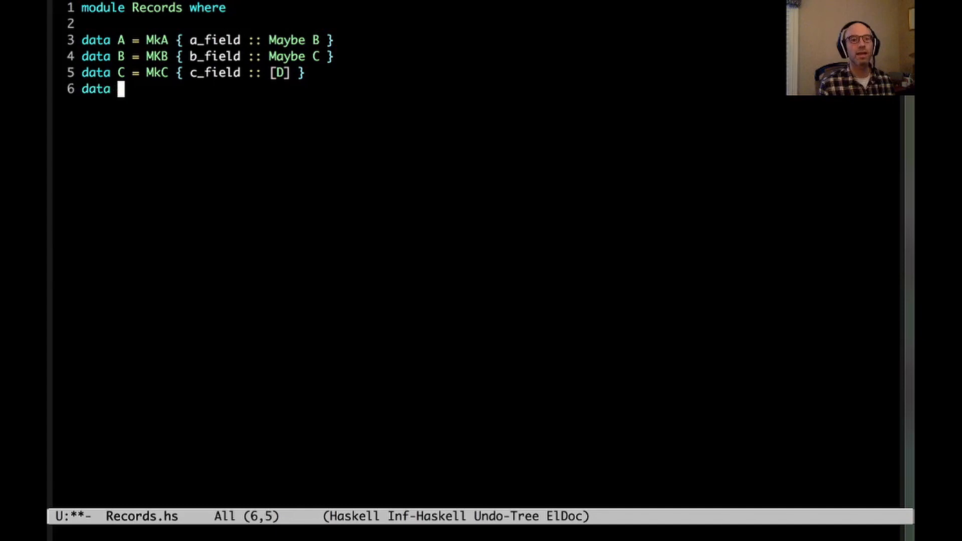
type("D = MkD {")
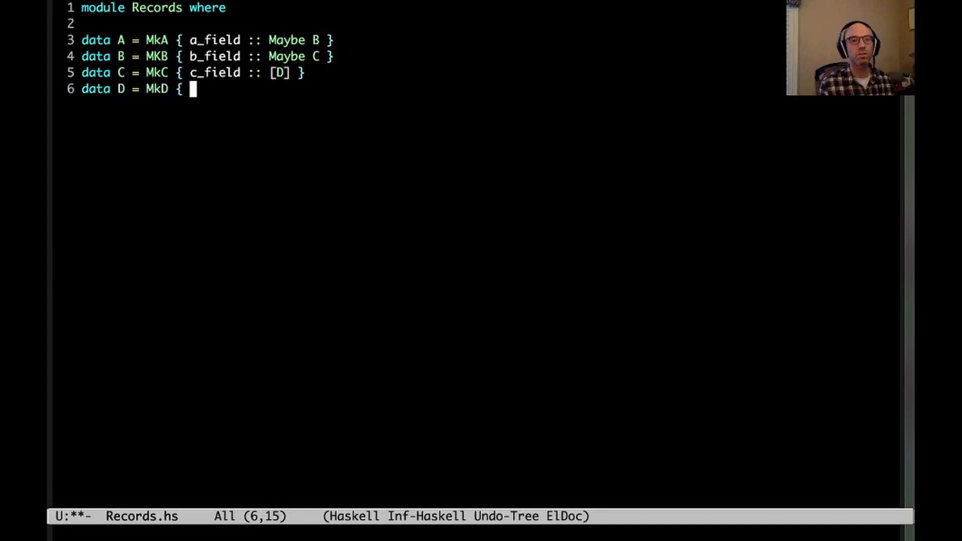
type("d_fei")
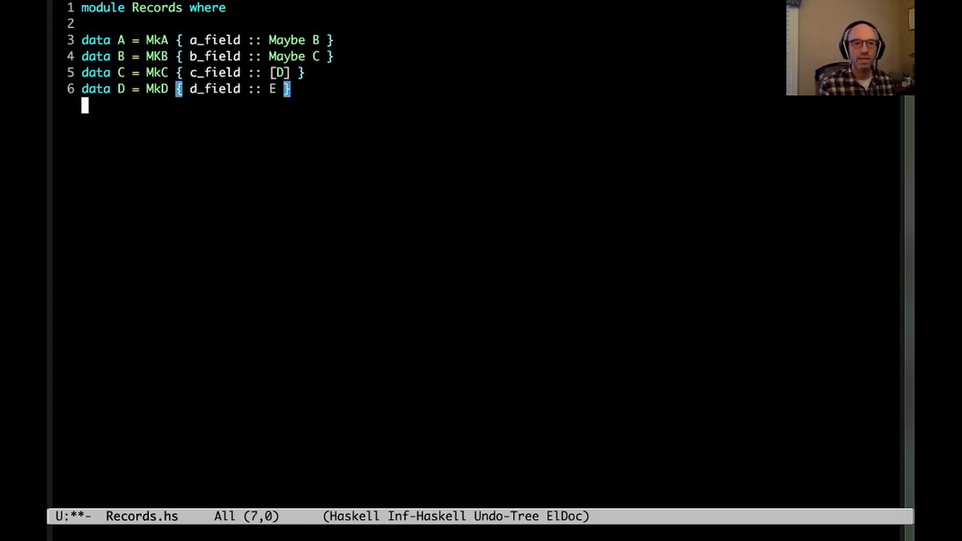
Step: Declare data E = MkE { e_field :: Maybe Int }
type("data E = M")
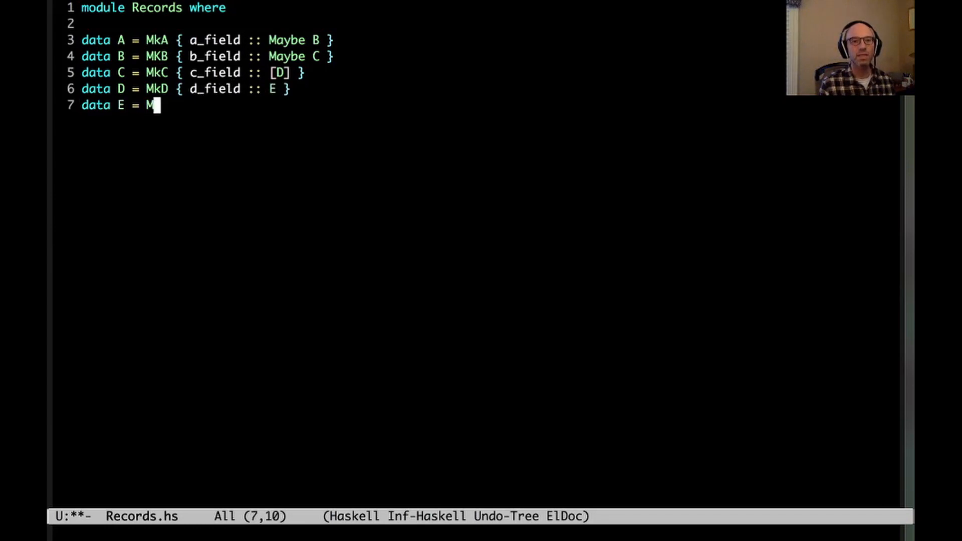
type("kE { e_fi")
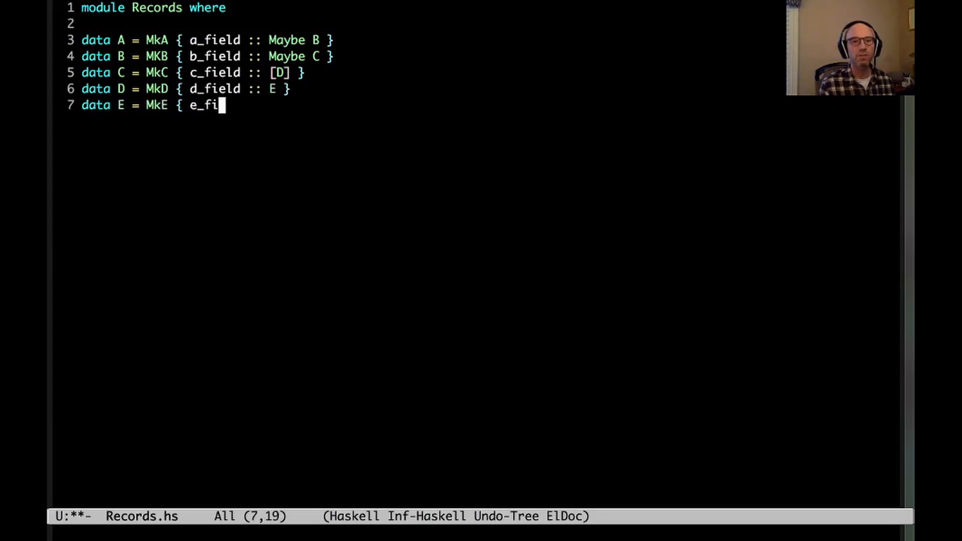
type("eld :: Maybe In")
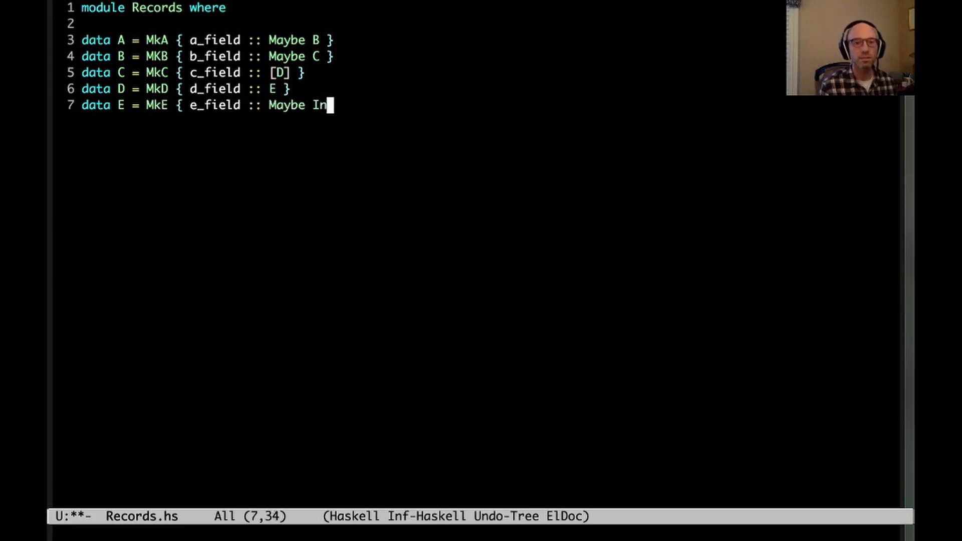
type("t }")
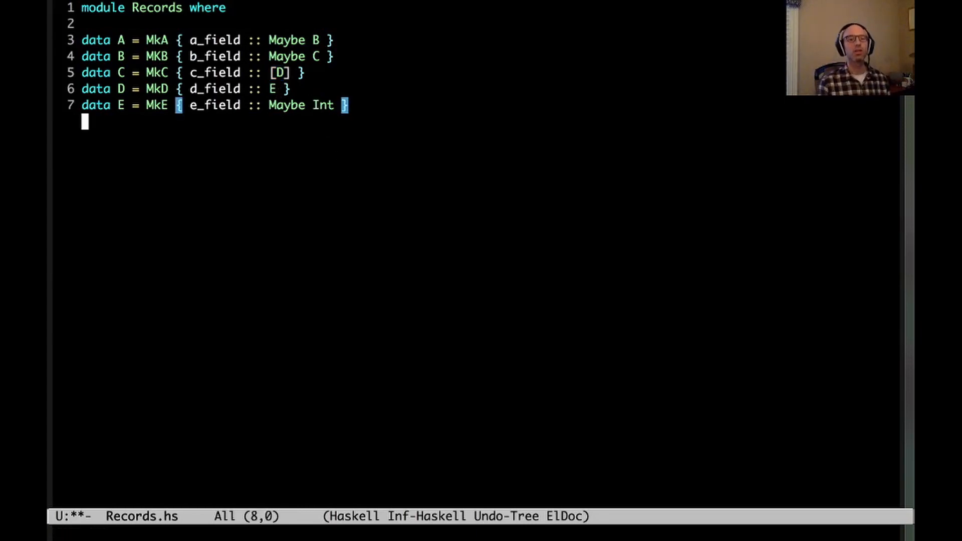
Step: Write the signature goal :: A -> Maybe Int and open blank lines above it
type("goal ::")
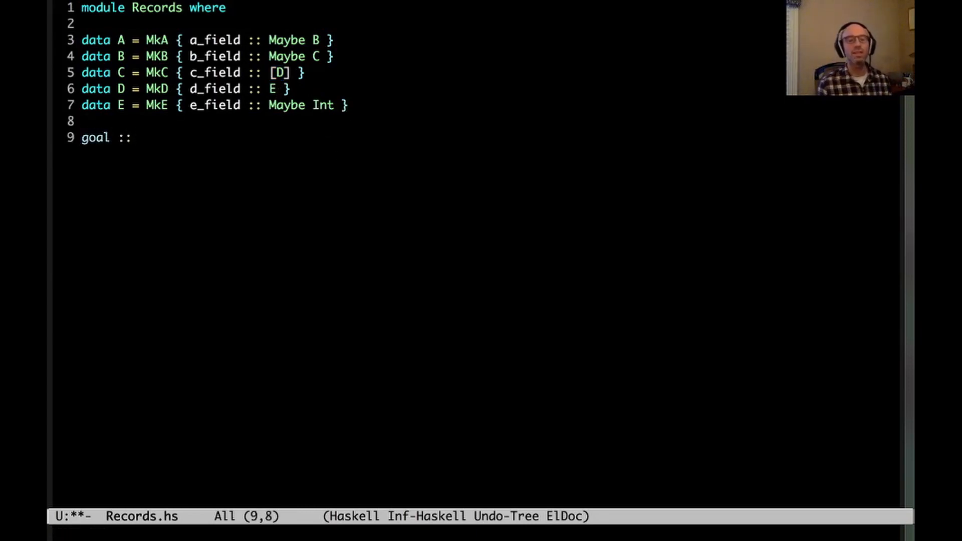
type("A")
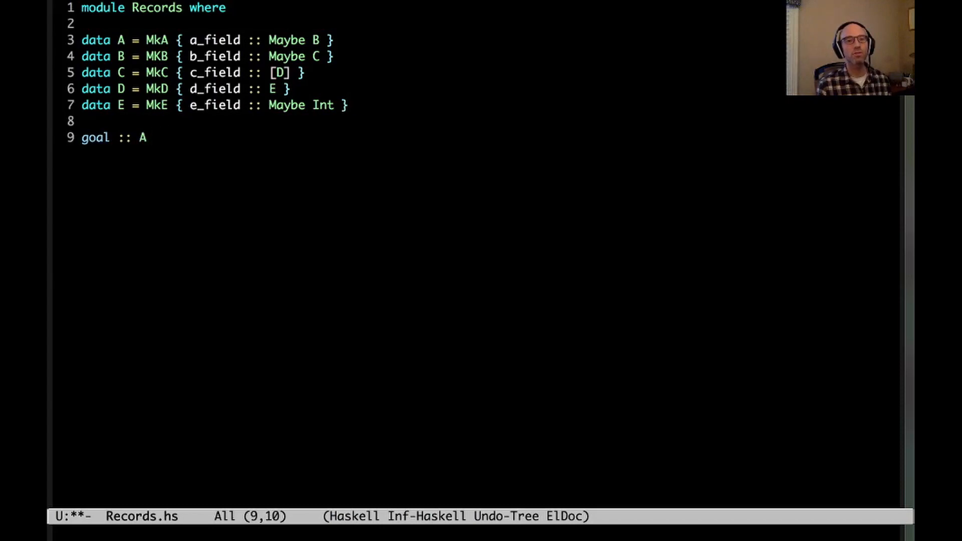
type("-> Maybe Int")
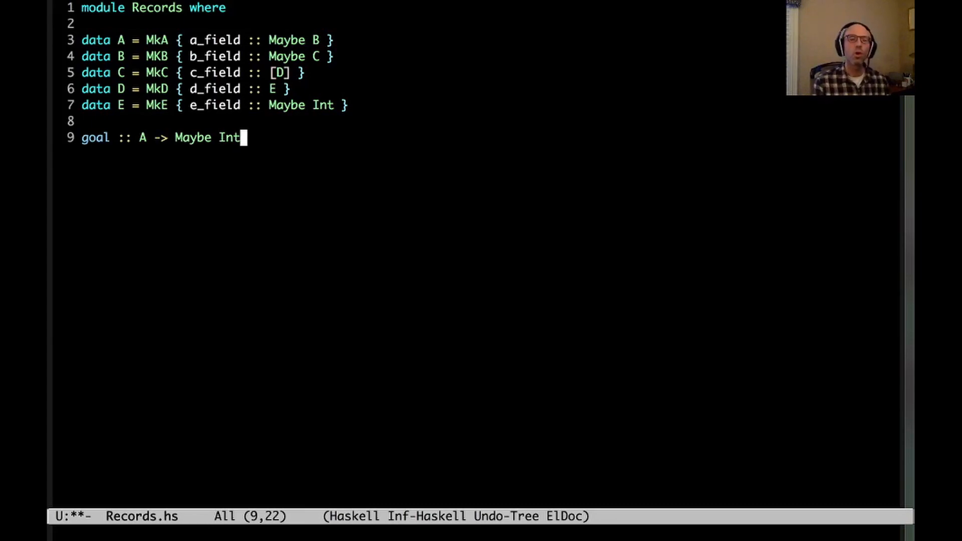
key("Return")
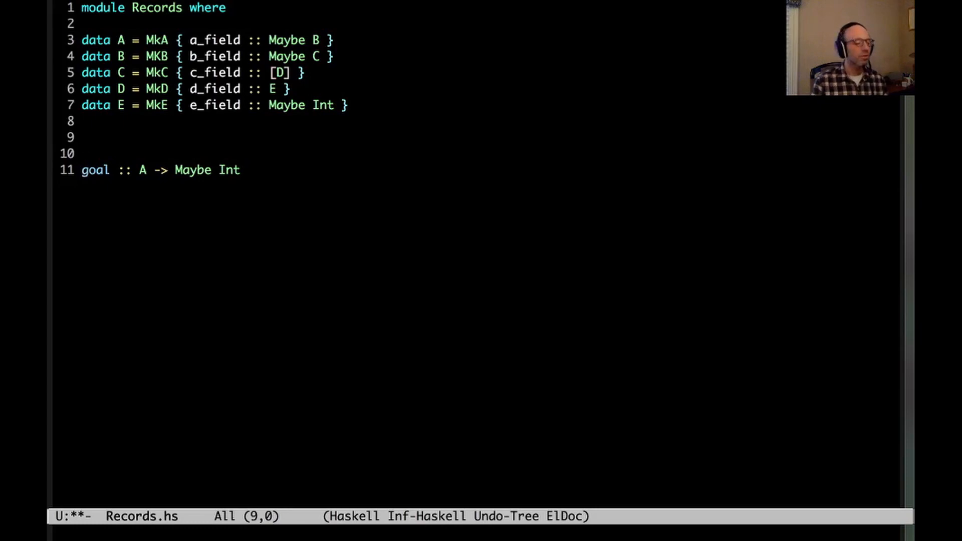
Step: Type get :: Maybe r -> (r -> field) -> Maybe field and begin its definition
type("g")
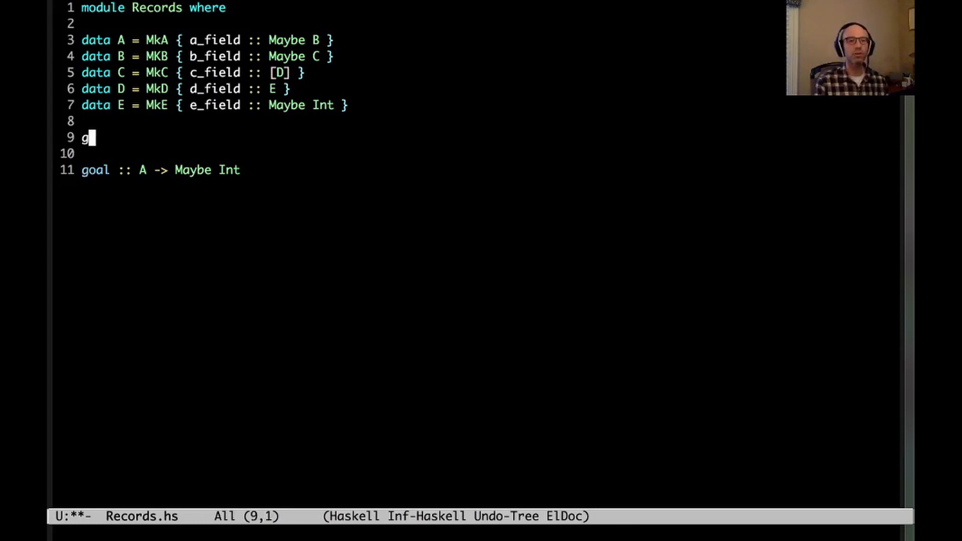
type("et ::")
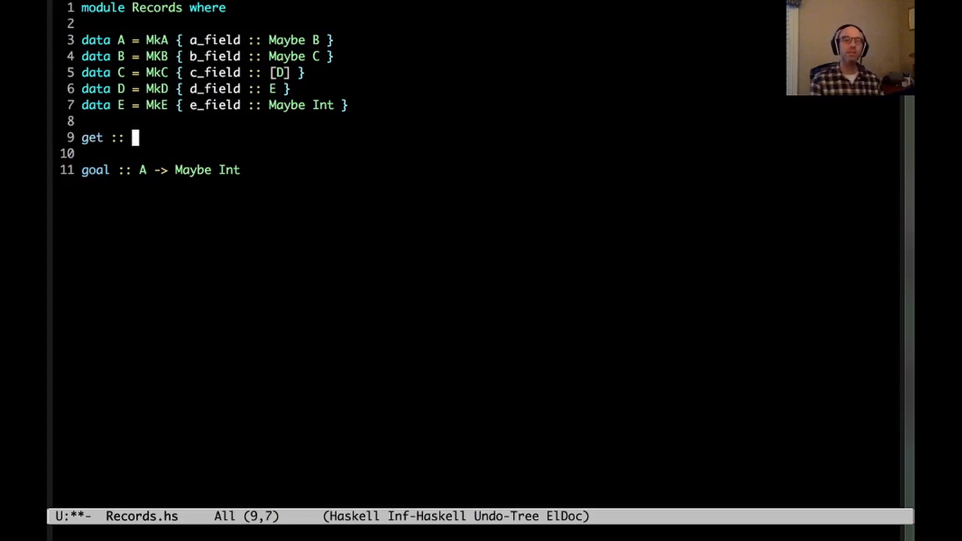
type("Maybe")
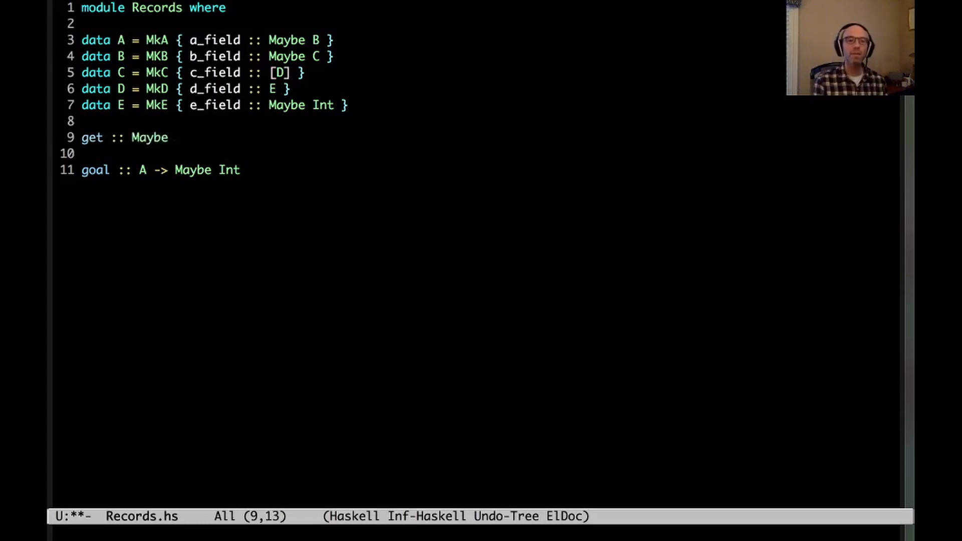
type("re")
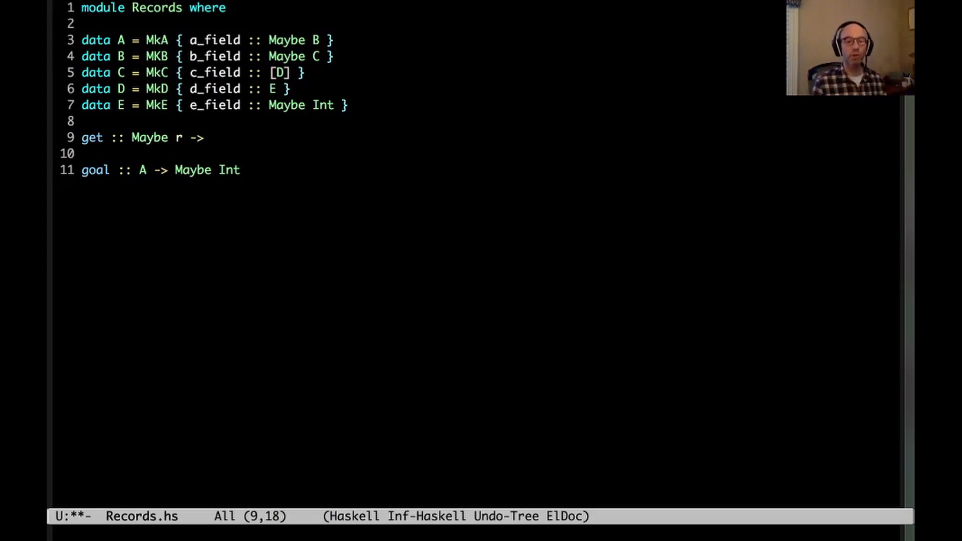
type("(")
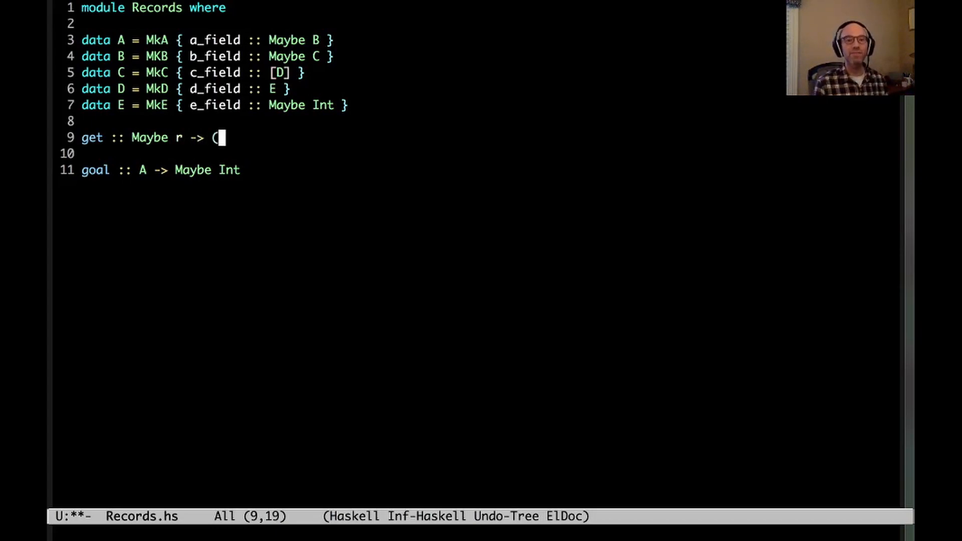
type("r -> f")
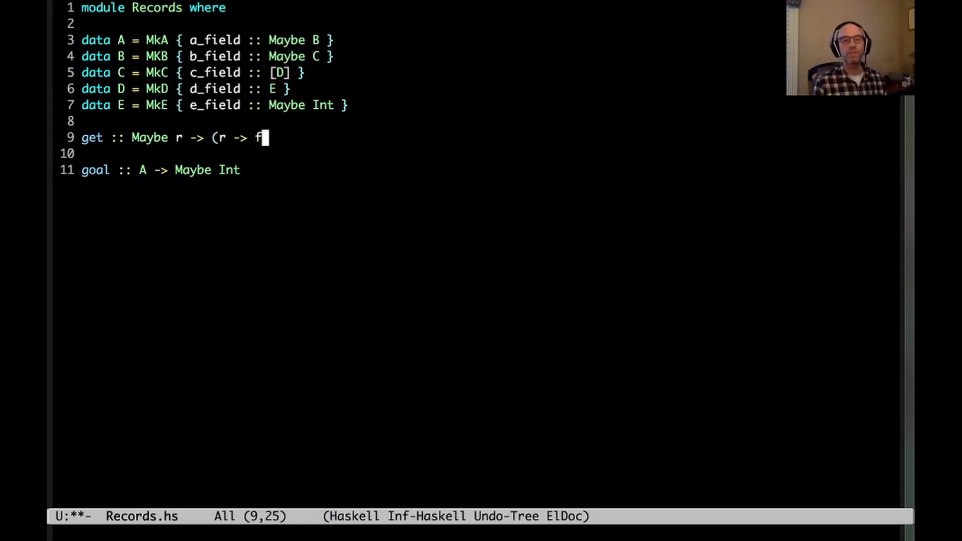
type("ield) -> Maybe")
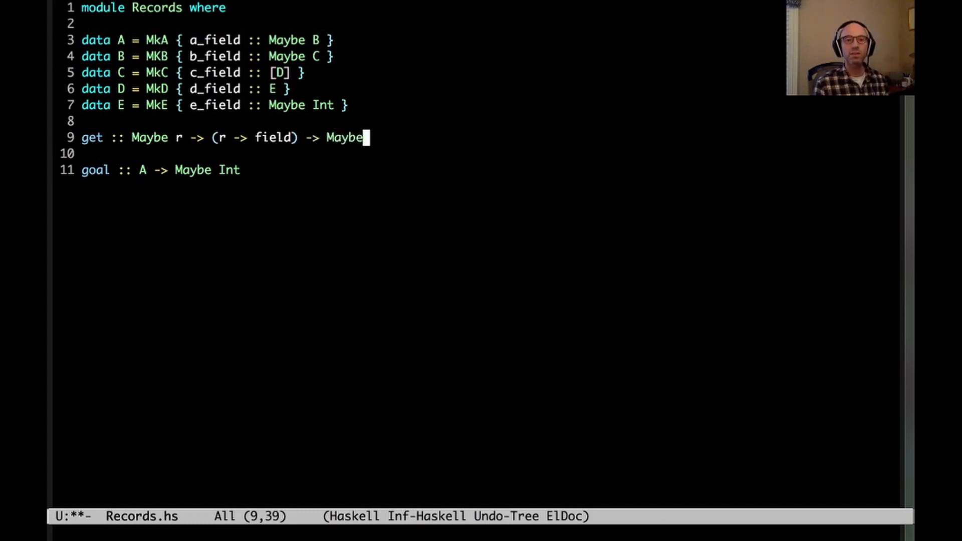
type("field")
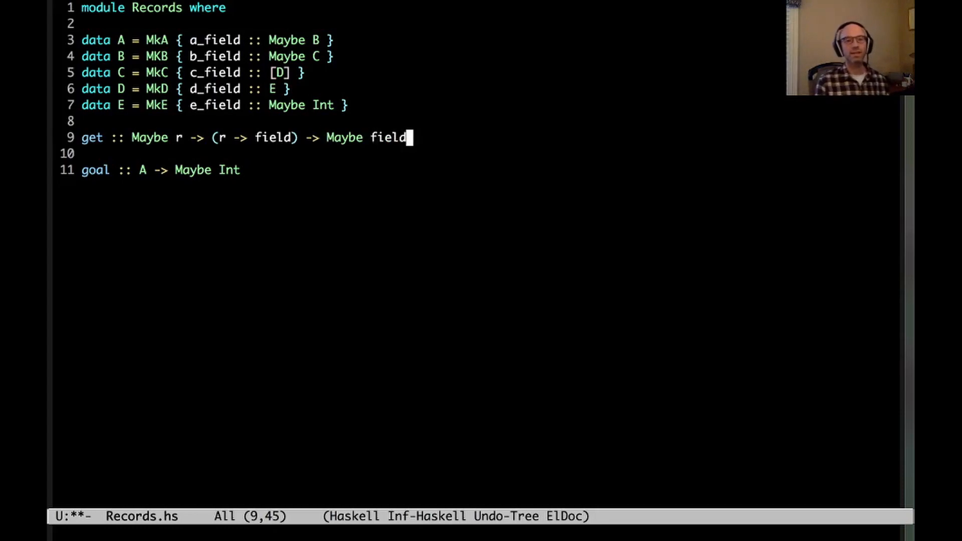
type("get = und")
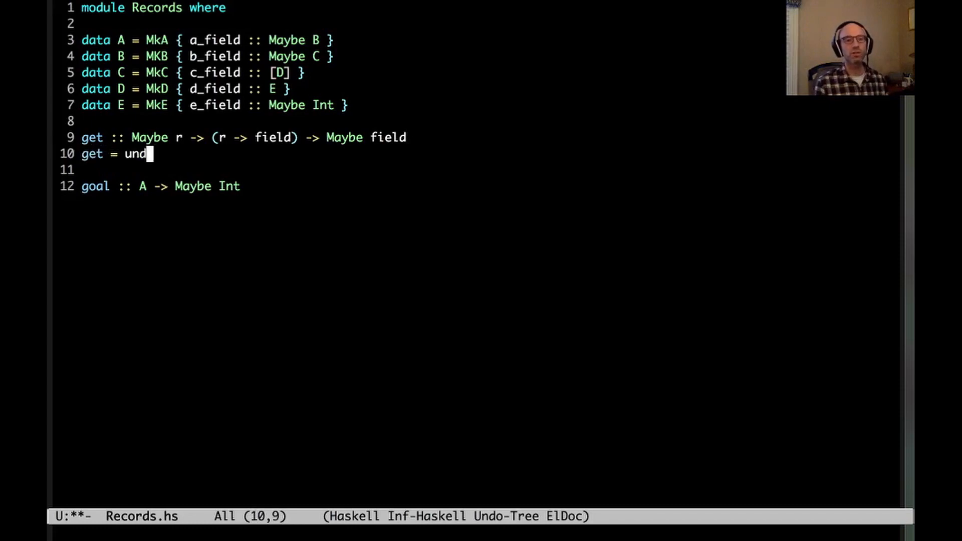
Step: Write get = undefined, infixl 9 `get`, and goal a = Just a `get` a_field … `get` e_field
type("efined")
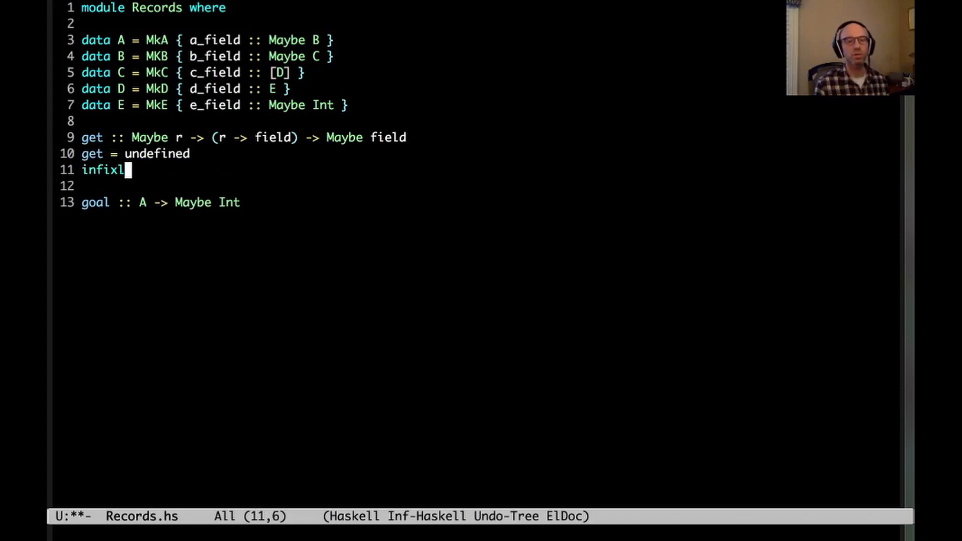
type("9 `get`")
type("goal")
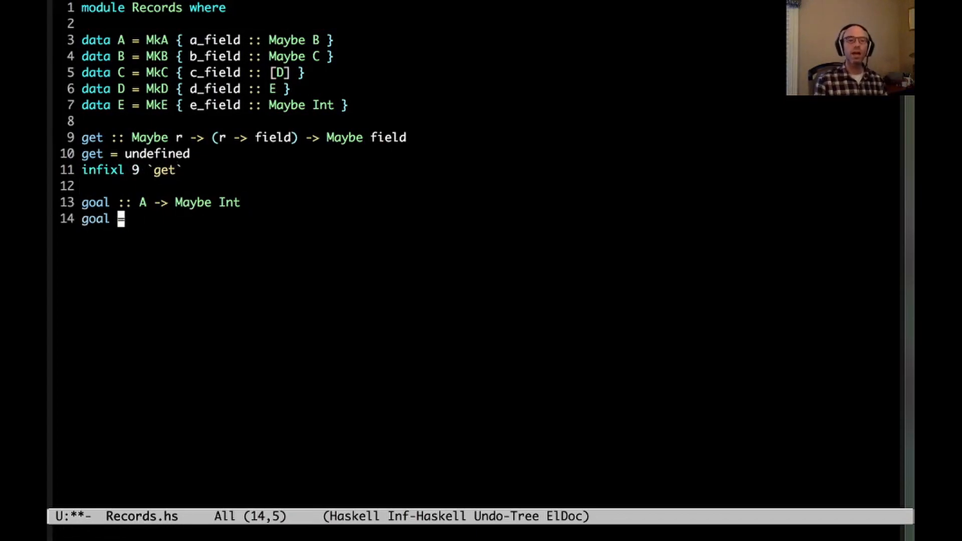
type("a = Just")
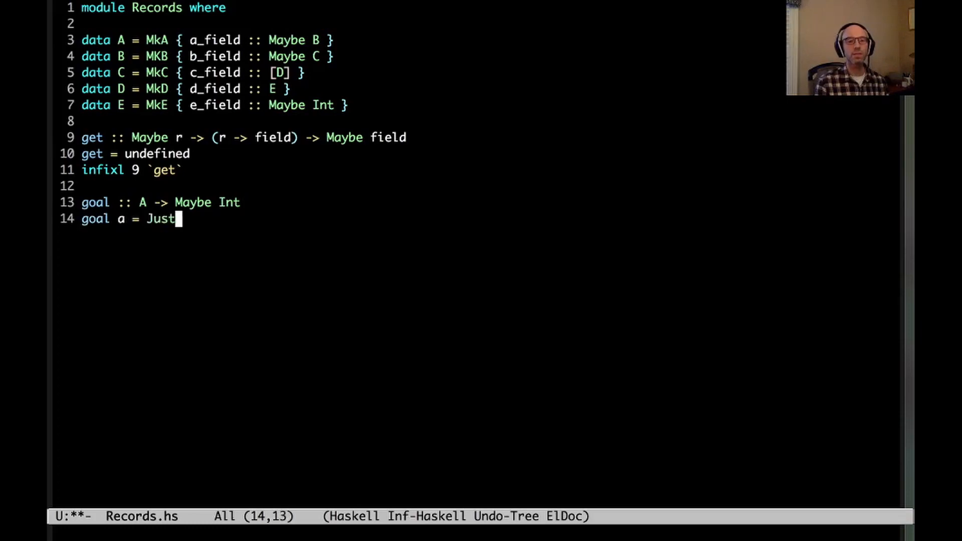
type("a `get`")
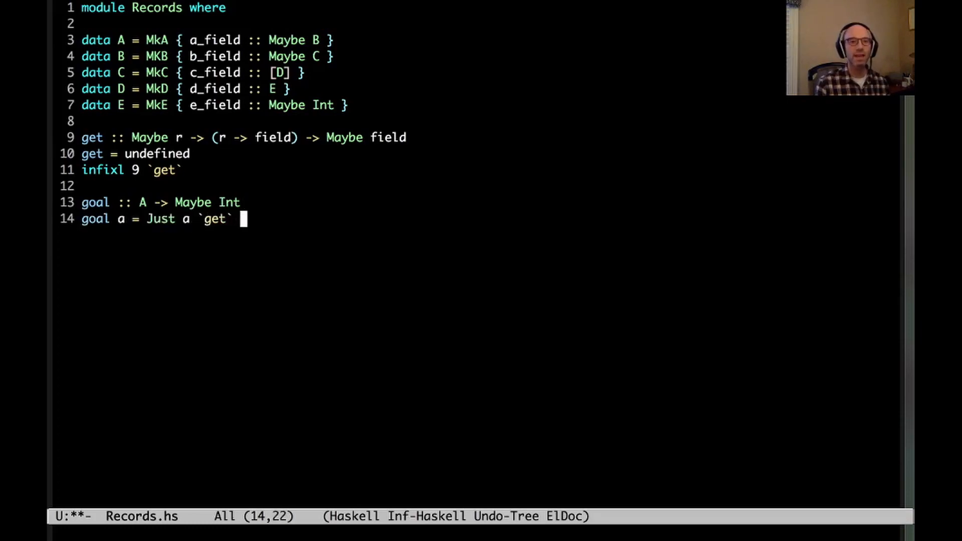
type("a_field `get`")
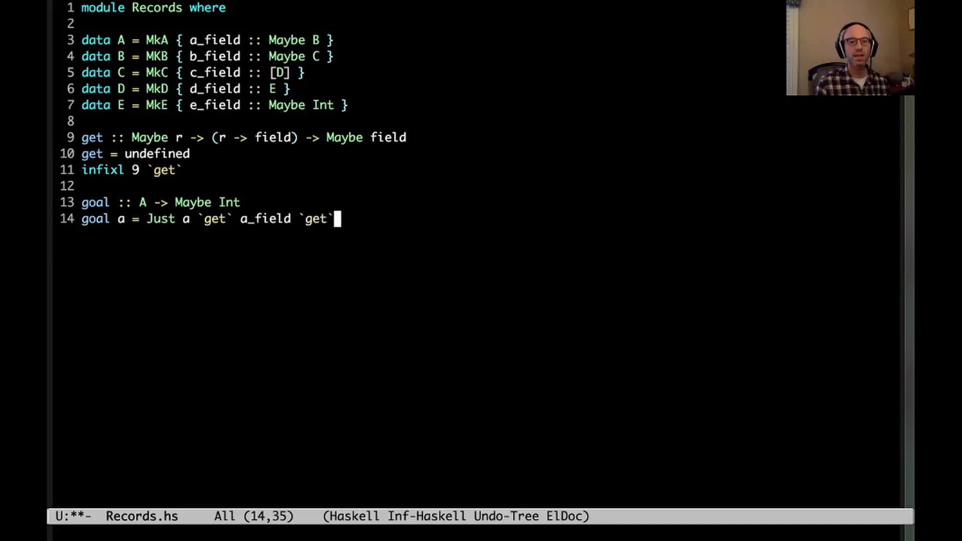
type("b_field `g")
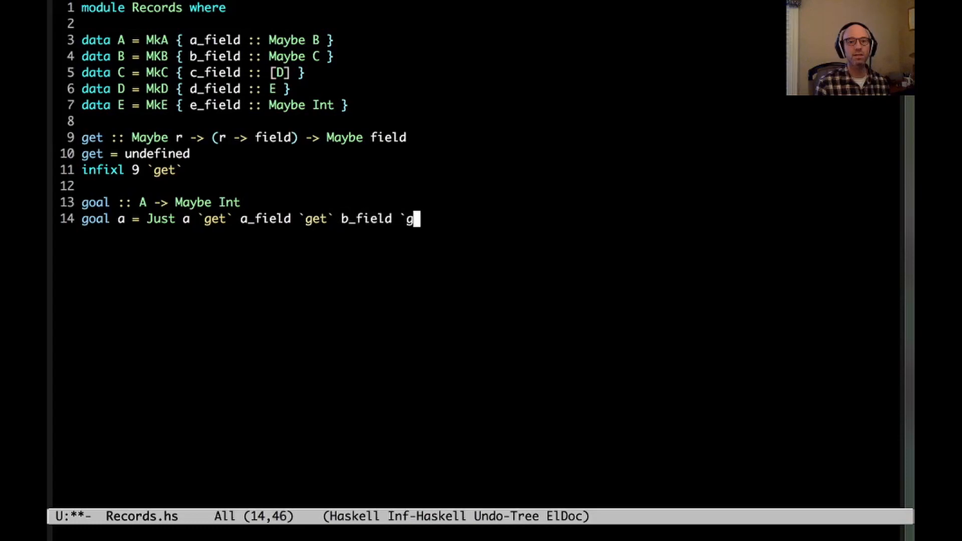
type("et` c_field")
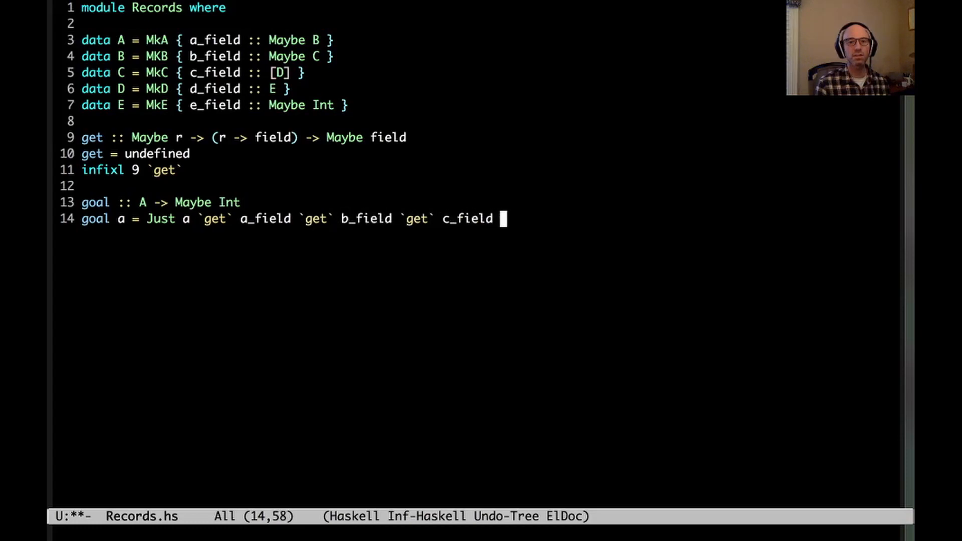
type("`get` d_de")
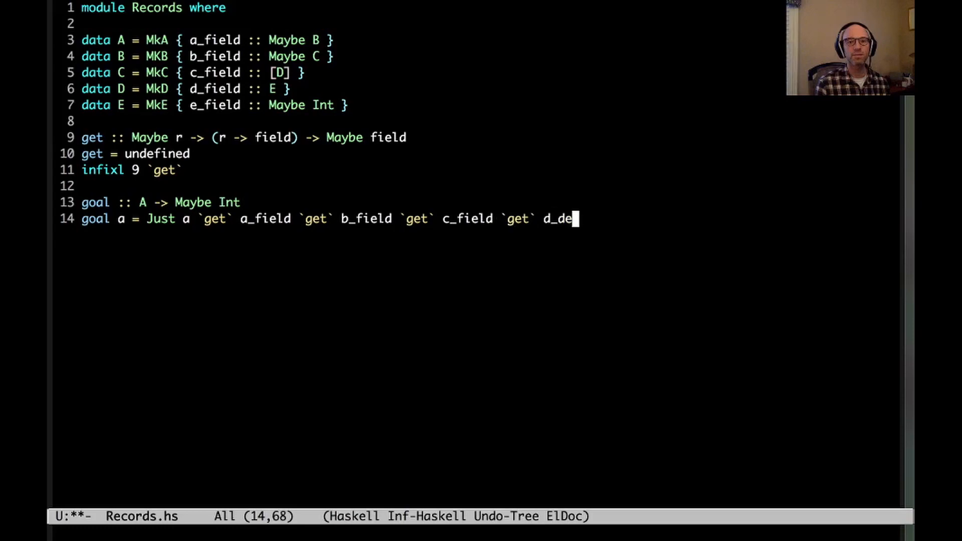
type("field `get` e_field")
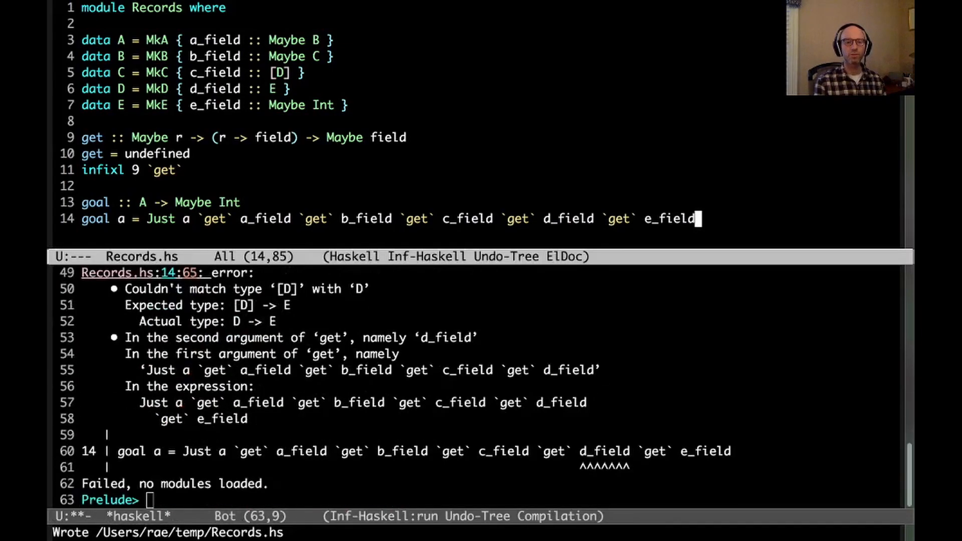
mouse_move(439, 433)
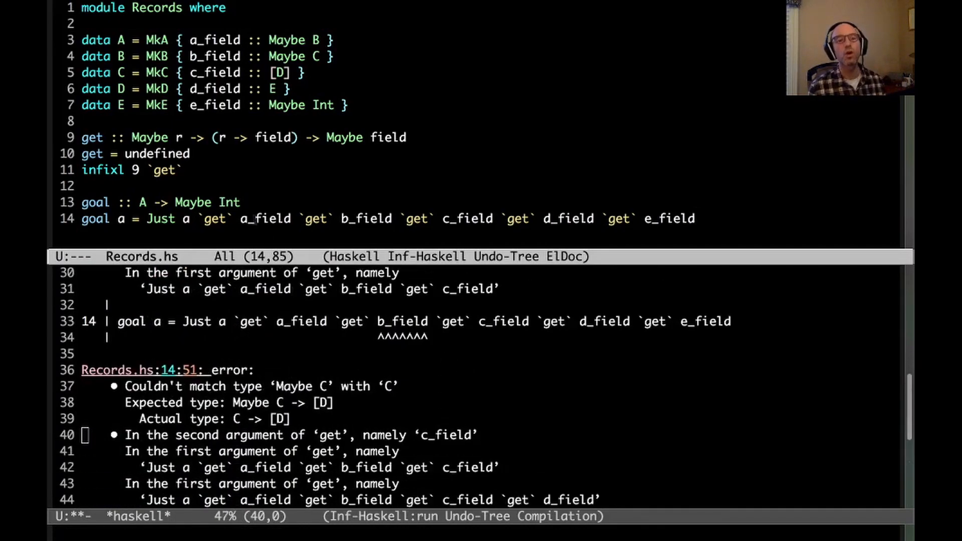
Step: Select the field type in get's signature after reading the load errors
double_click(264, 218)
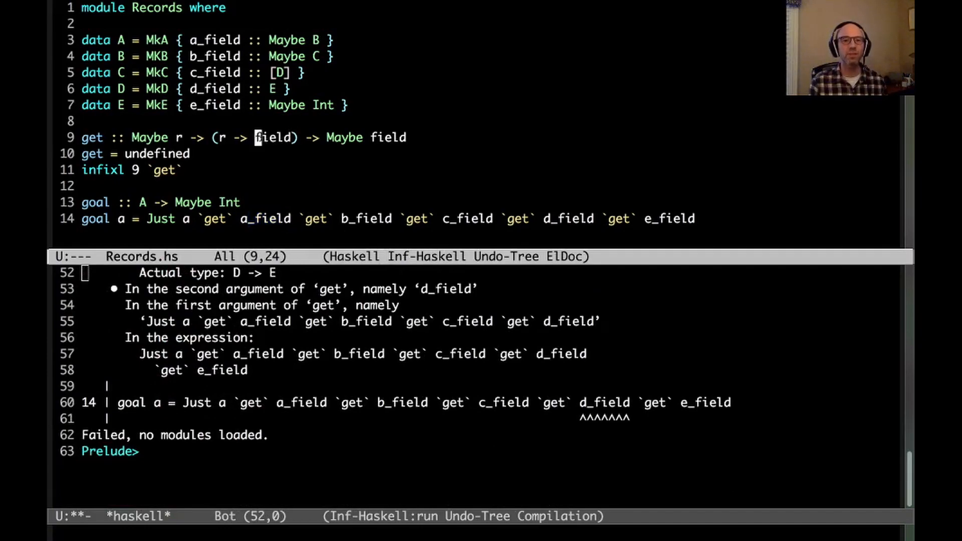
Step: Change get's accessor result type to Maybe field, then to something field
type("MAyb")
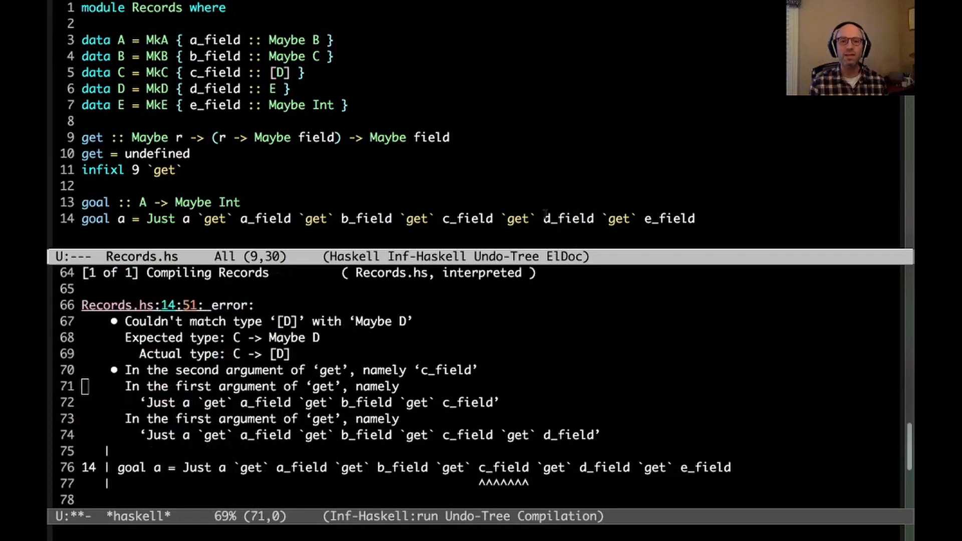
mouse_move(596, 234)
type("s")
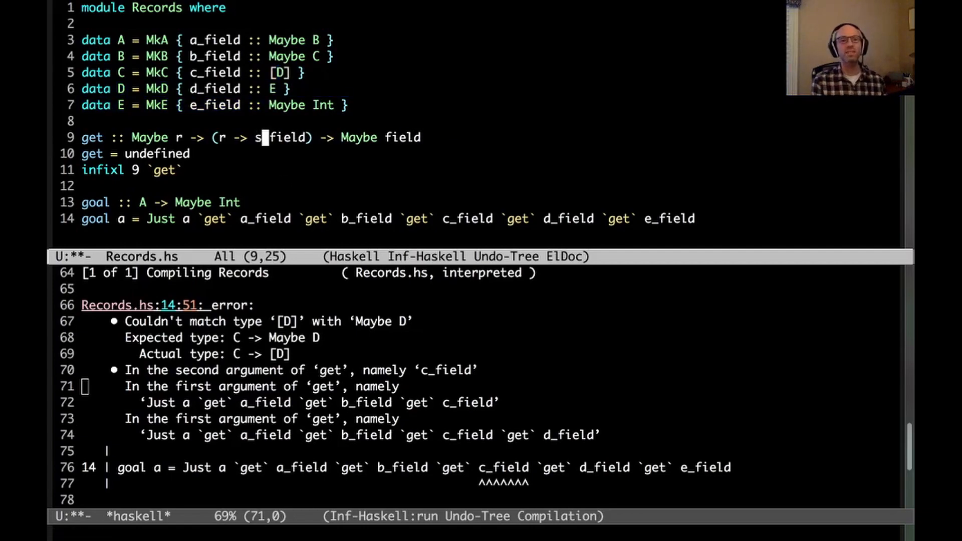
type("omething")
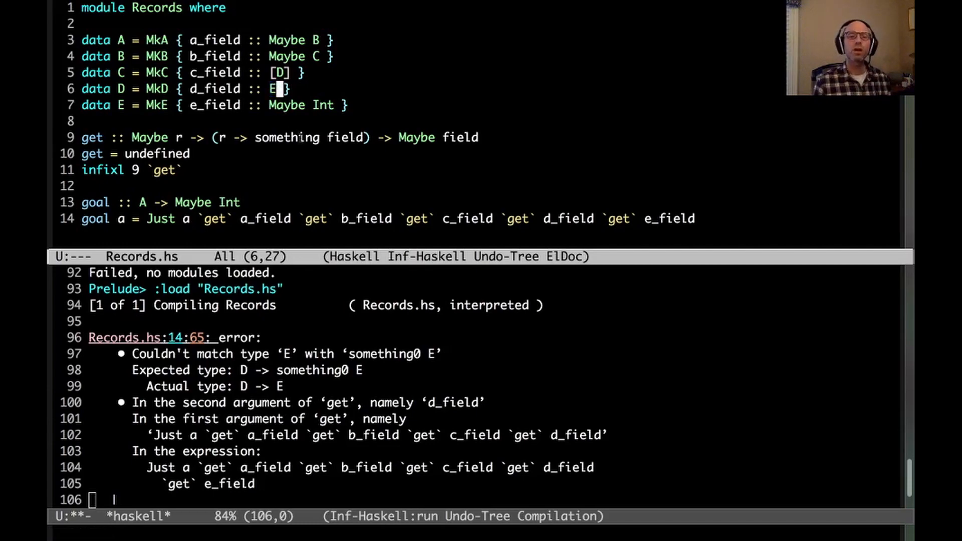
mouse_move(397, 232)
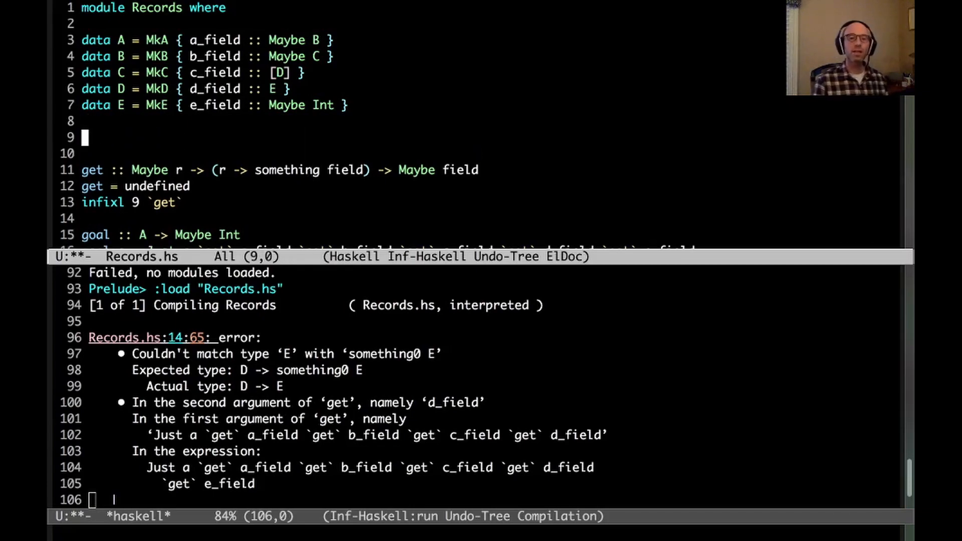
Step: Begin class FieldType containing a get :: Maybe r -> … signature
type("class")
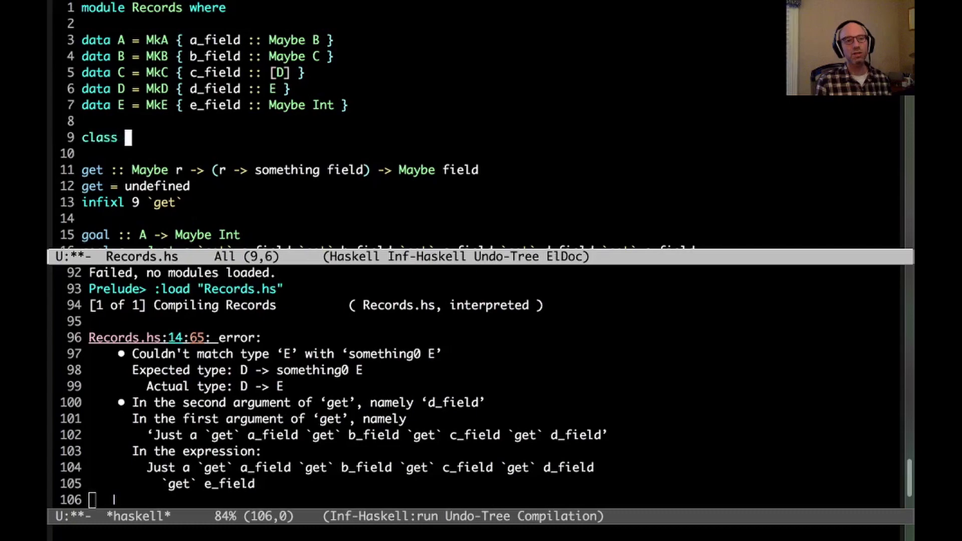
type("FieldType field where")
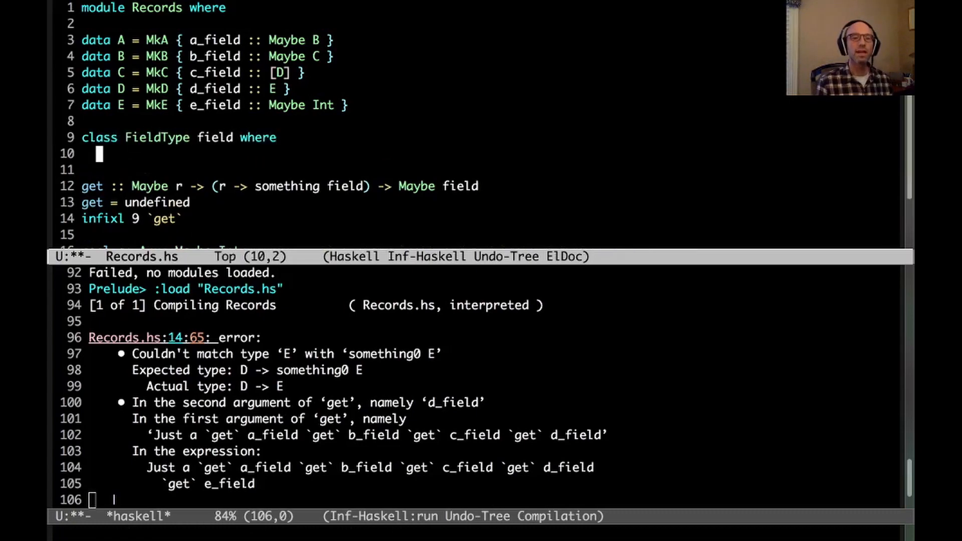
type("get ::")
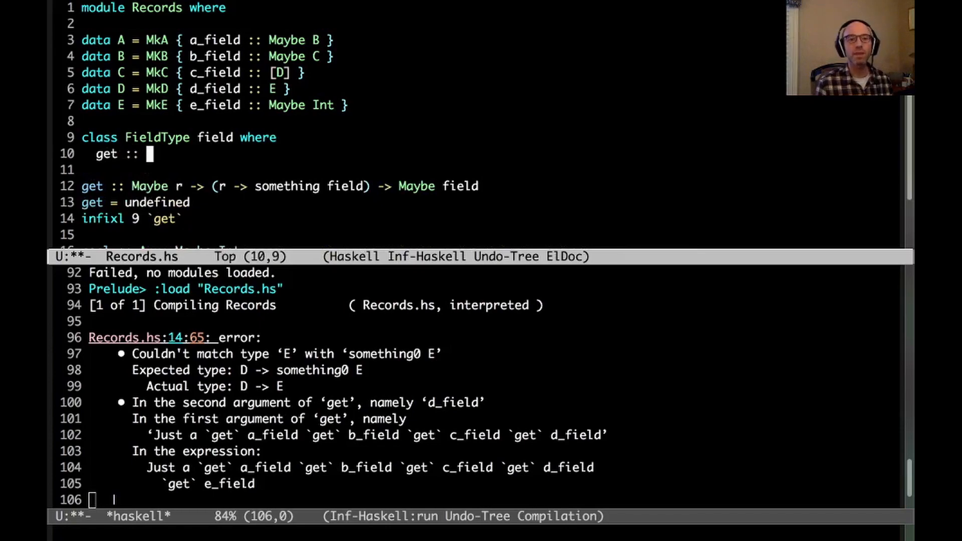
type("Maybe r -> (r -> field) -> Maybe .")
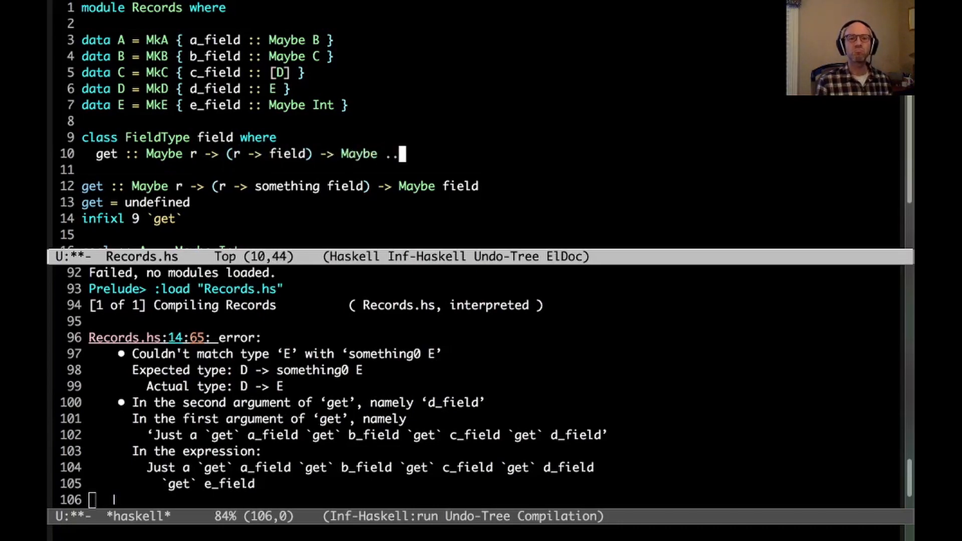
type(".?")
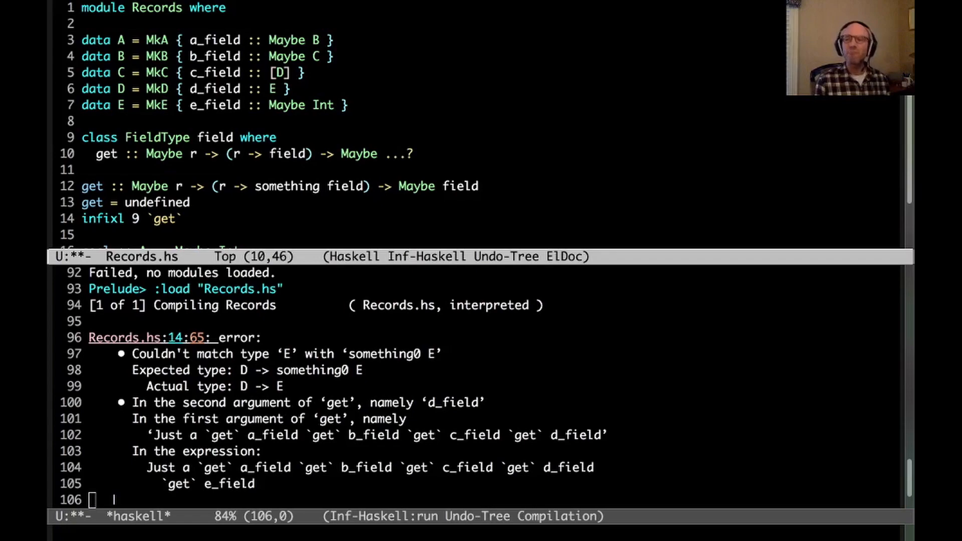
key("BackSpace")
type("type")
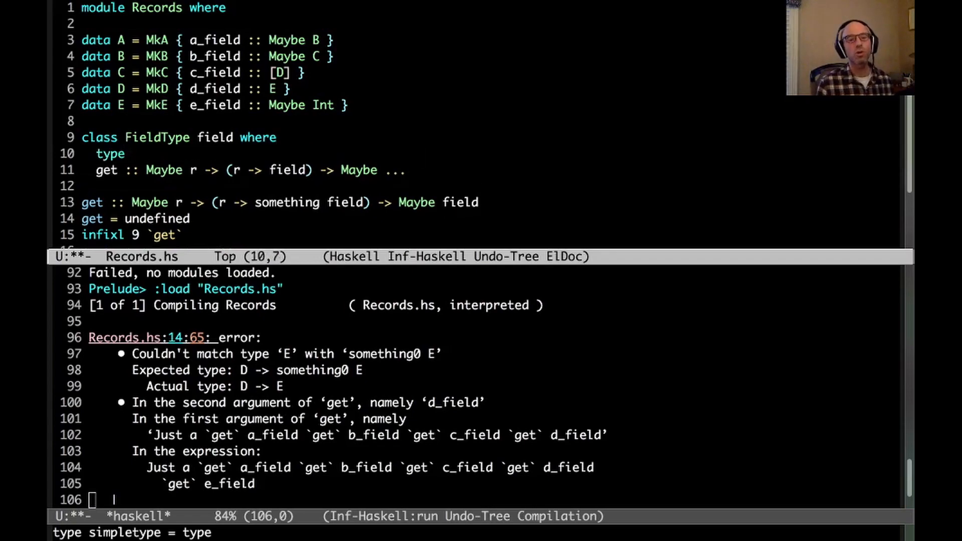
Step: Add type Payload field and make get return Maybe (Payload field)
type("Payload")
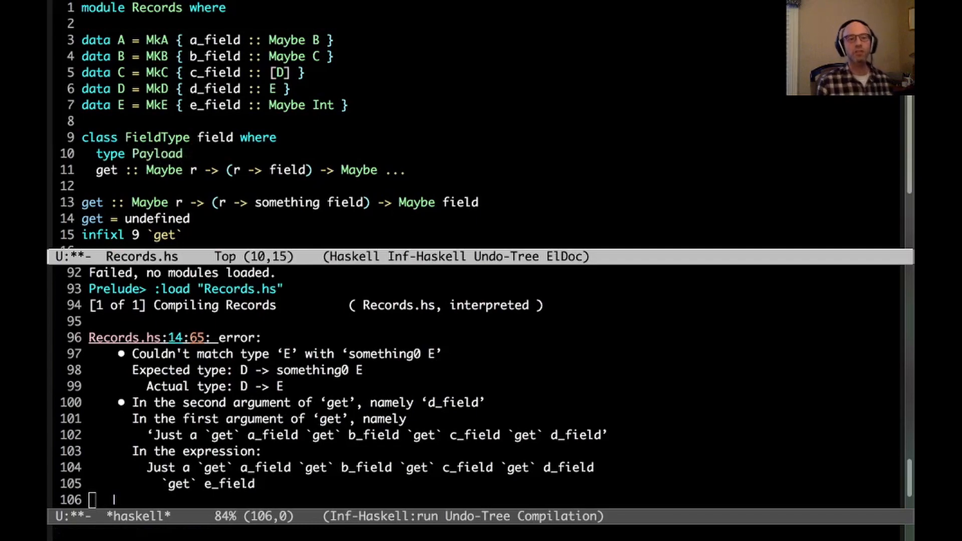
type("field")
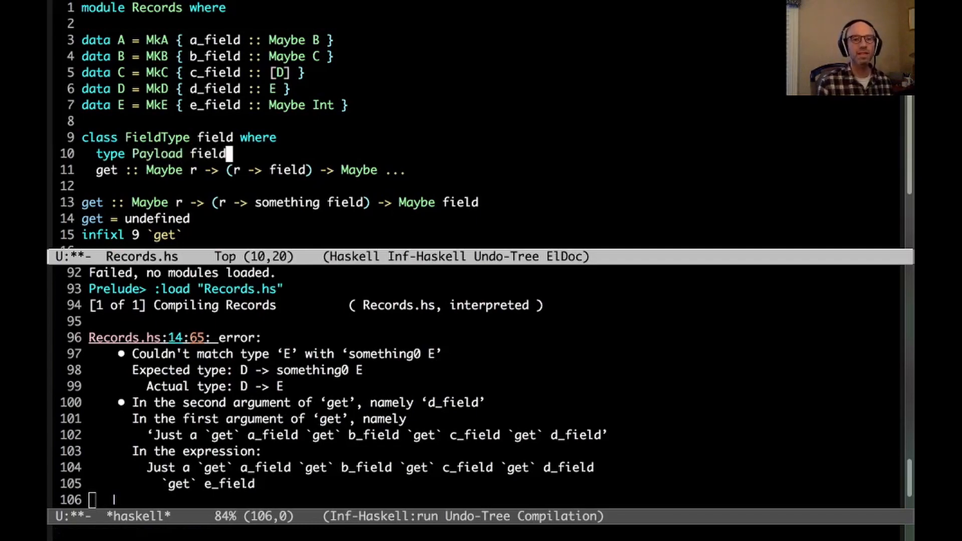
type("(Pa")
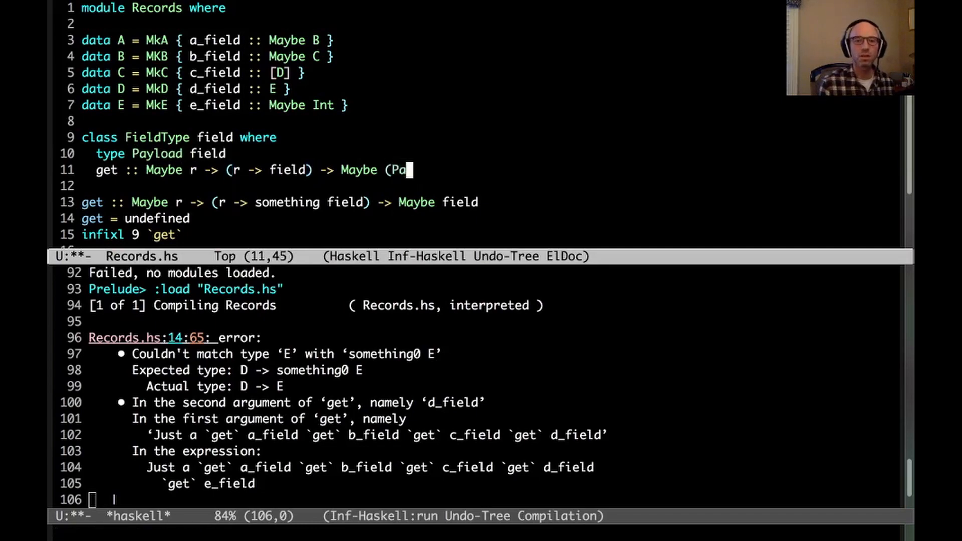
type("yload field)")
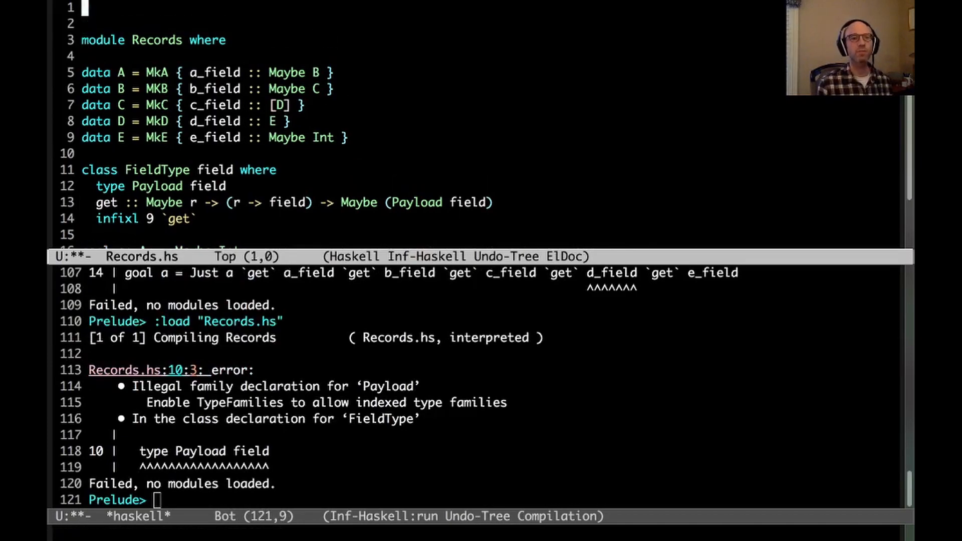
Step: Insert {-# LANGUAGE TypeFamilies #-} as the first line of Records.hs
type("{-# LANGUAGE TypeF")
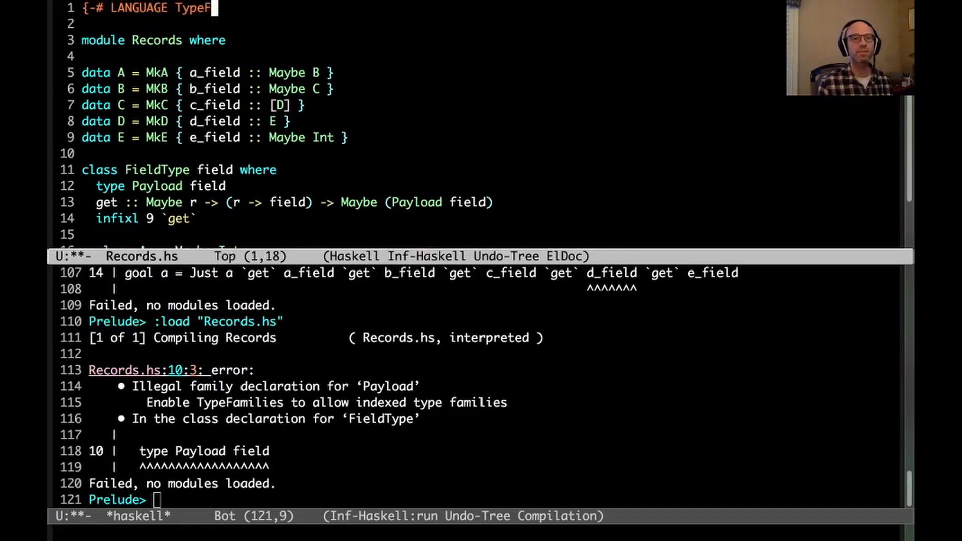
type("amilies #-}")
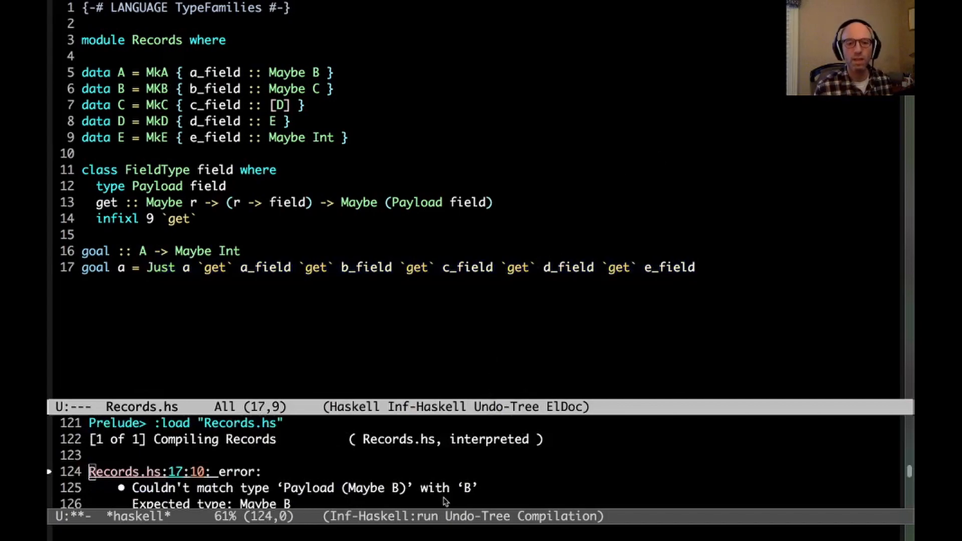
mouse_move(445, 241)
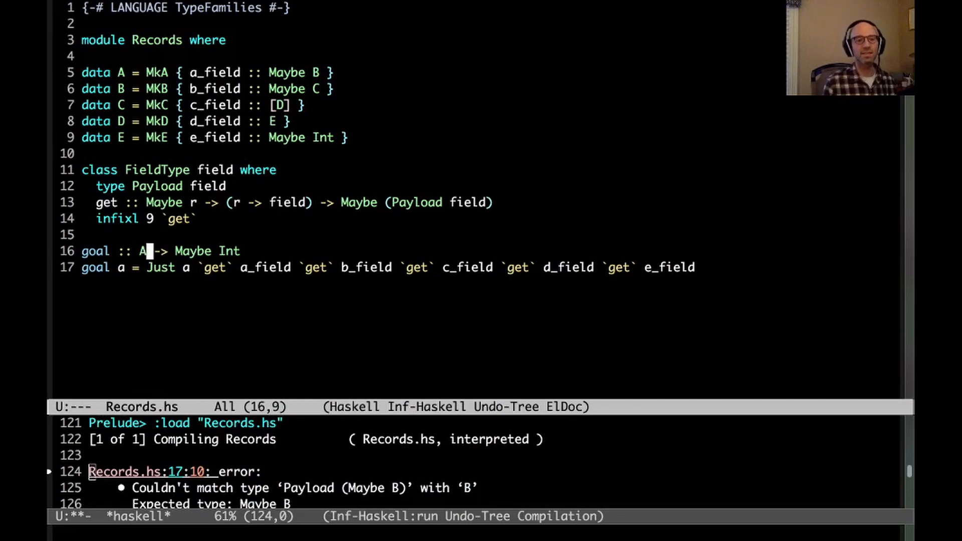
Step: Write instance FieldType (Maybe b) with type Payload (Maybe b) = b and get = (>>=)
type("instance FieldType")
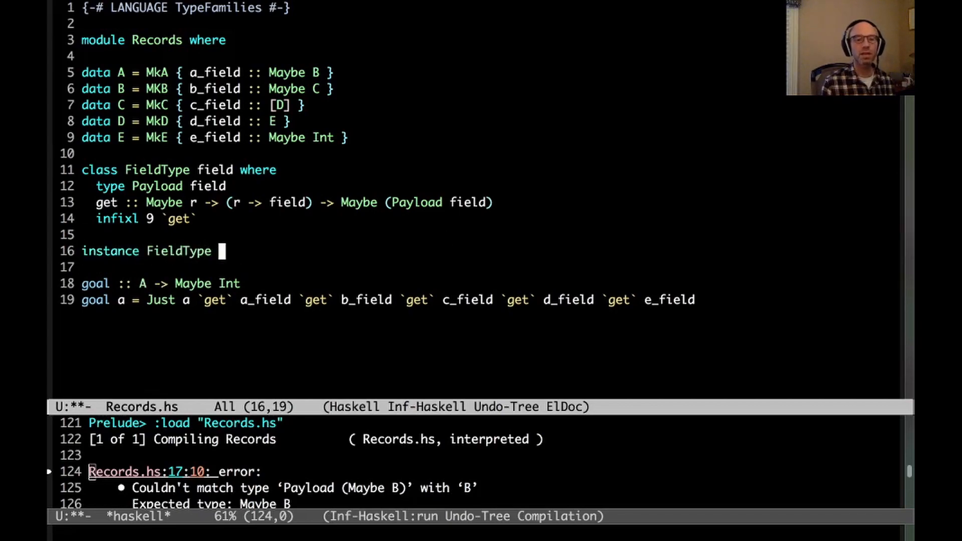
type("(Maybe b) where")
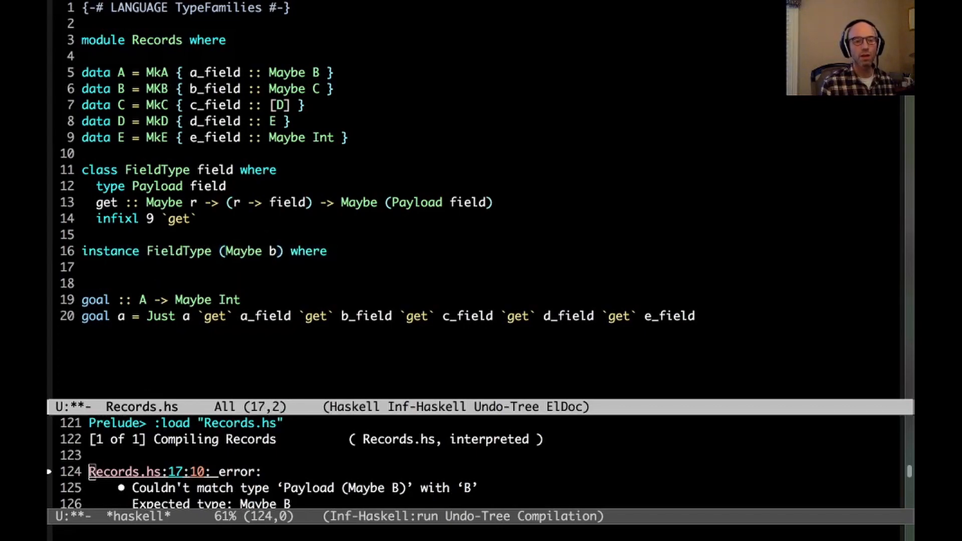
type("type Payload (")
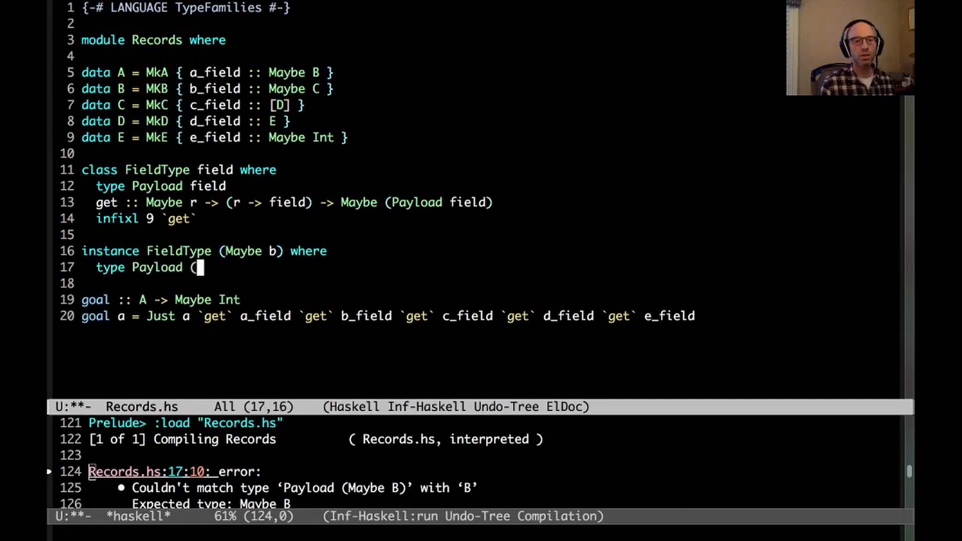
type("Maybe b) = b")
type("get")
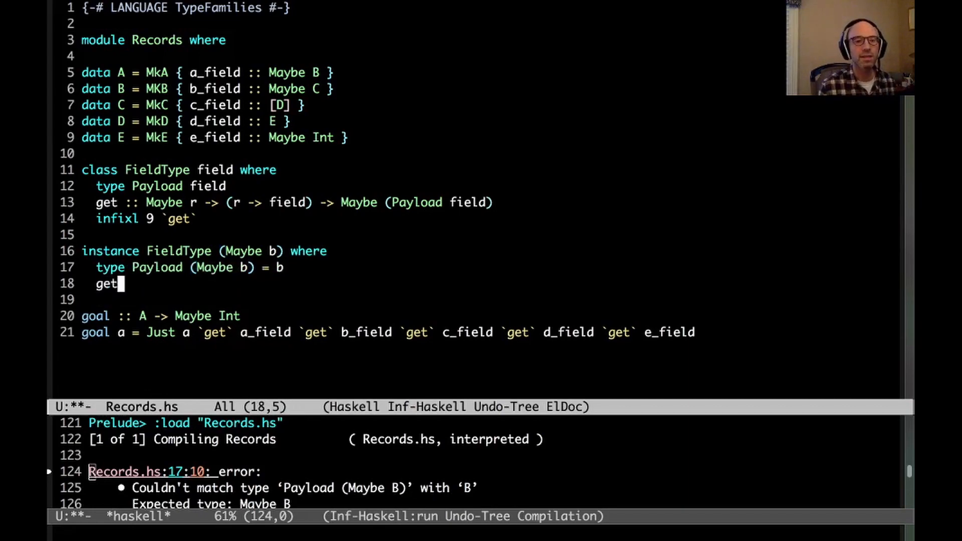
type("= (>>")
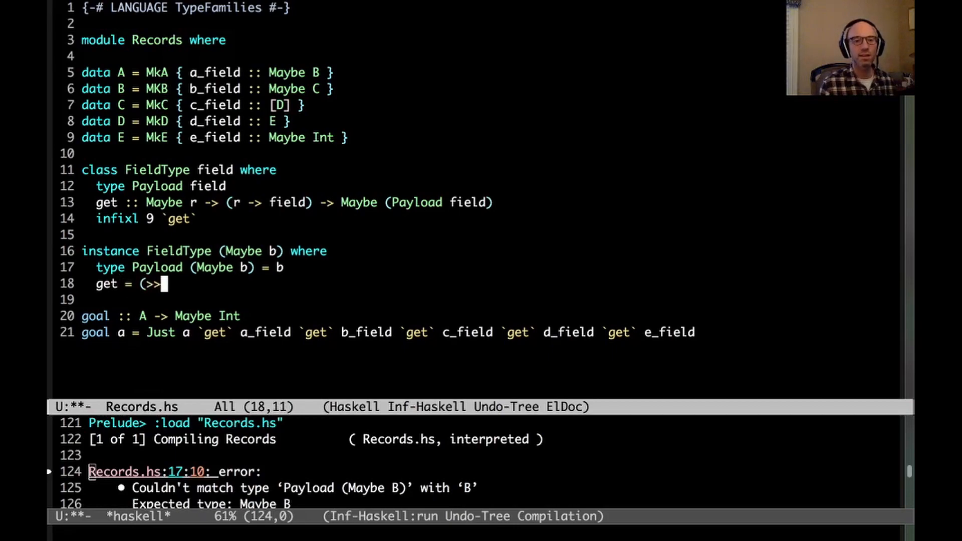
type("=)")
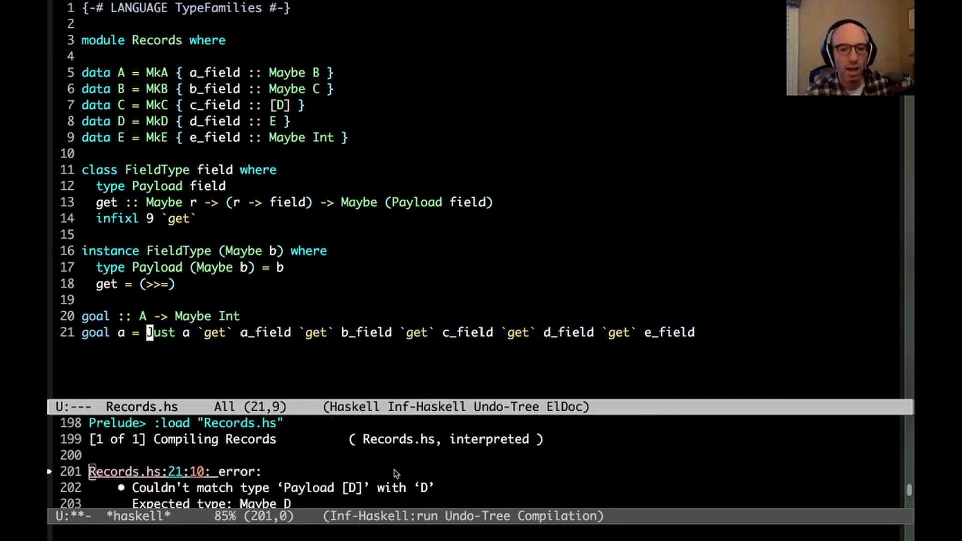
mouse_move(444, 351)
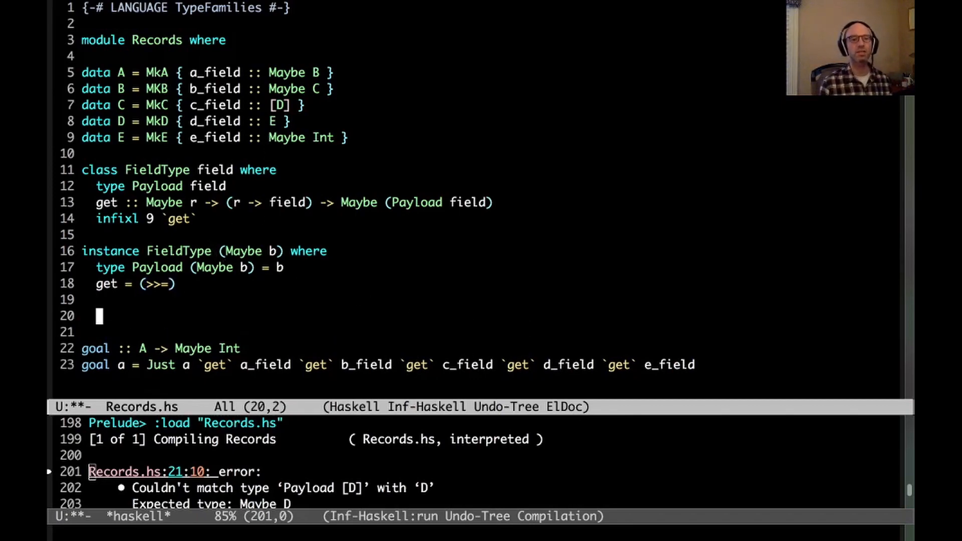
Step: Write instance FieldType something_else with Payload something_else = something_else and get = undefined
type("instance FieldType something_else where")
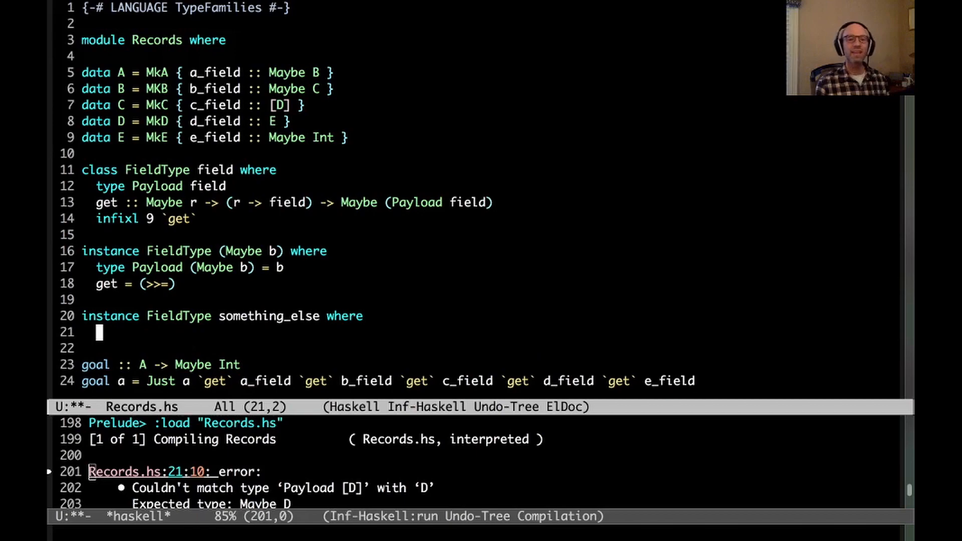
type("type Payload somet")
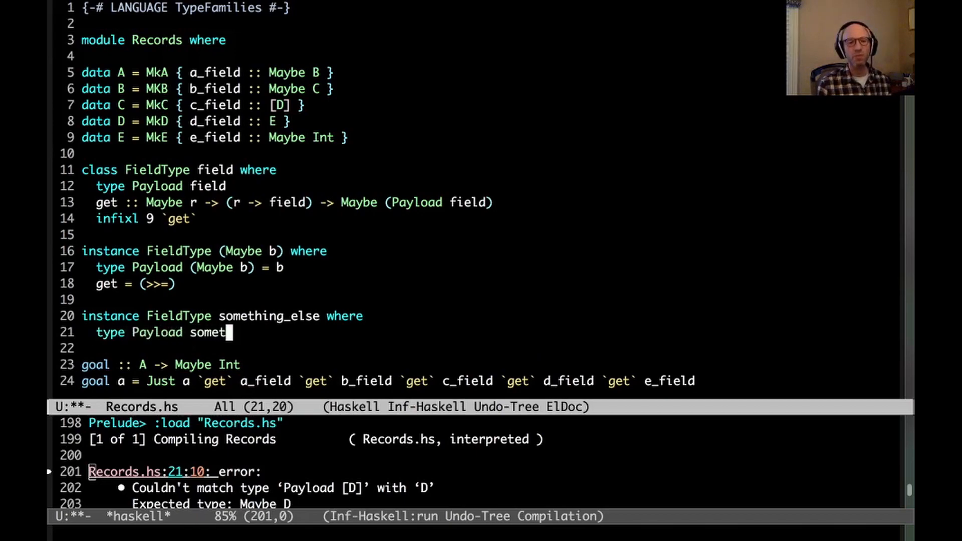
type("hing_else = something_else")
type("get =")
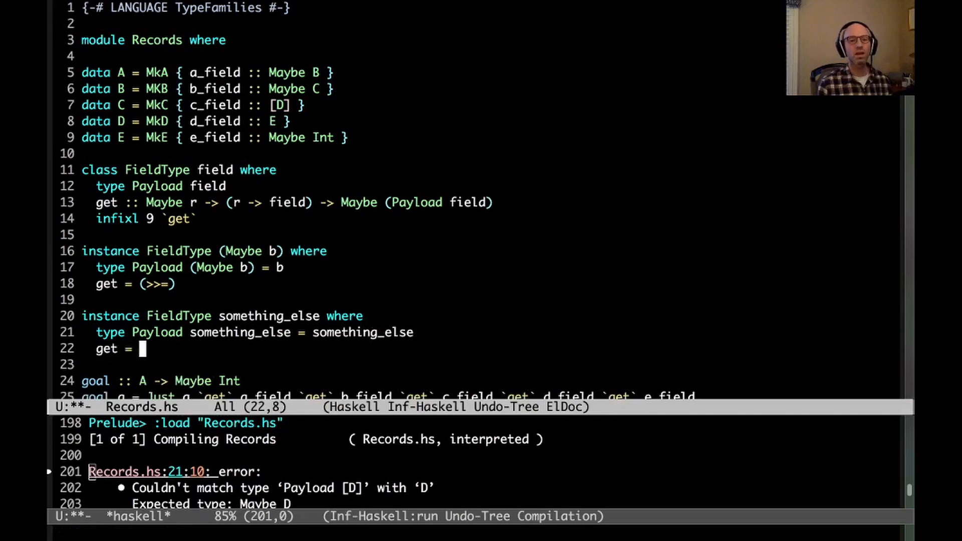
type("undefined")
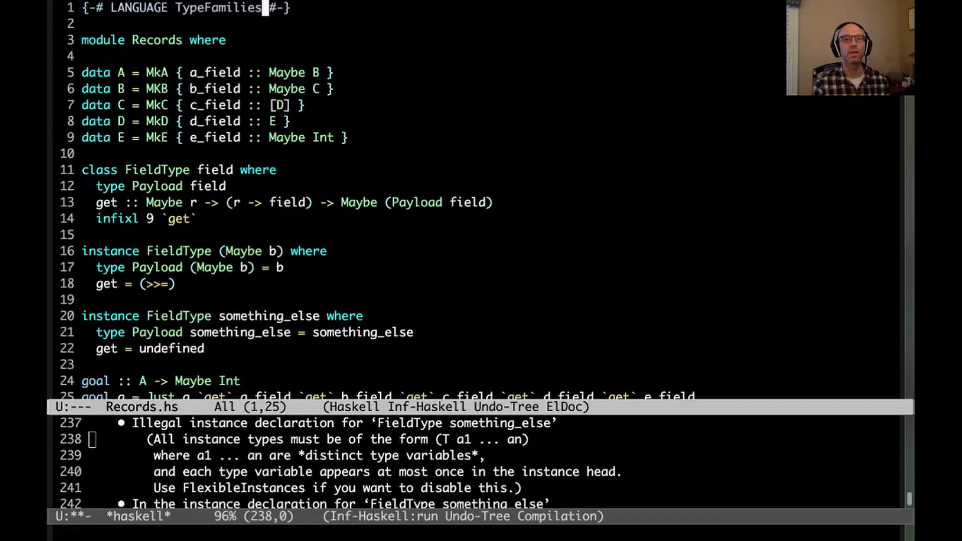
Step: Append FlexibleInstances to the TypeFamilies LANGUAGE pragma
type(", FlexibleInstances")
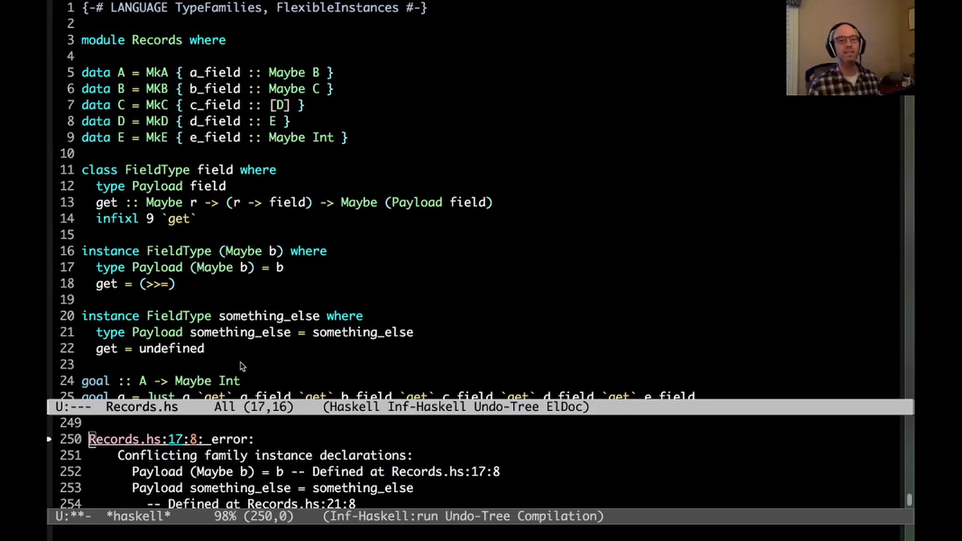
mouse_move(240, 353)
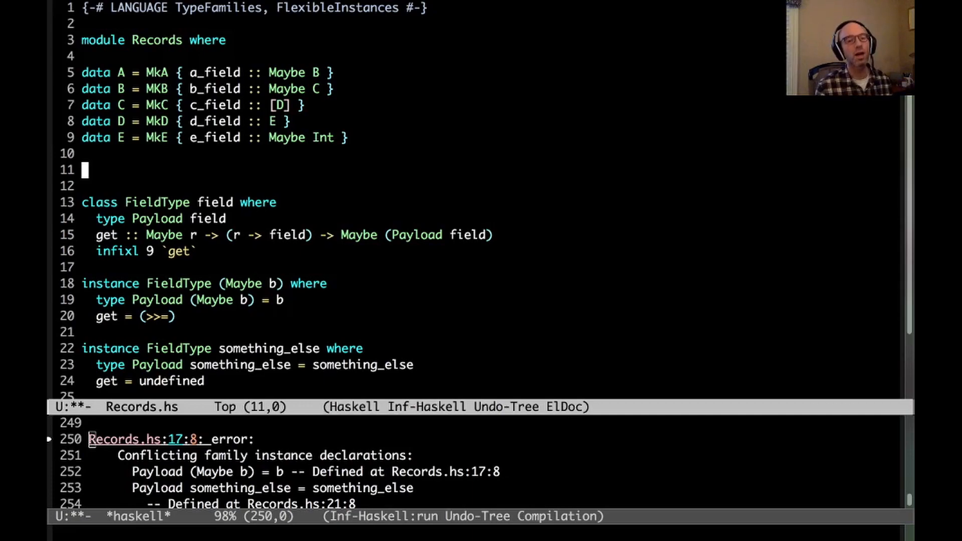
Step: Declare the closed type family Sort field_type with its Maybe equation giving Just Maybe
type("type f")
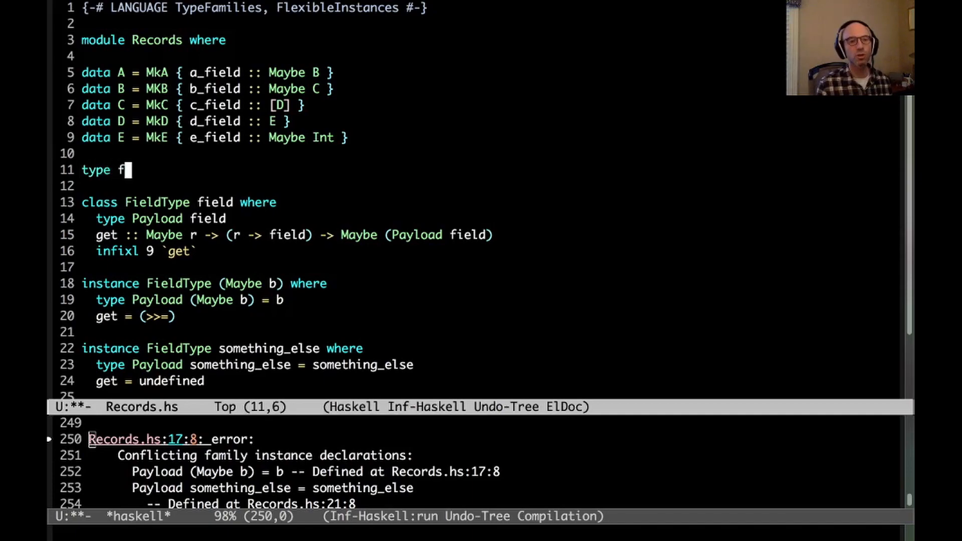
type("amily Sor")
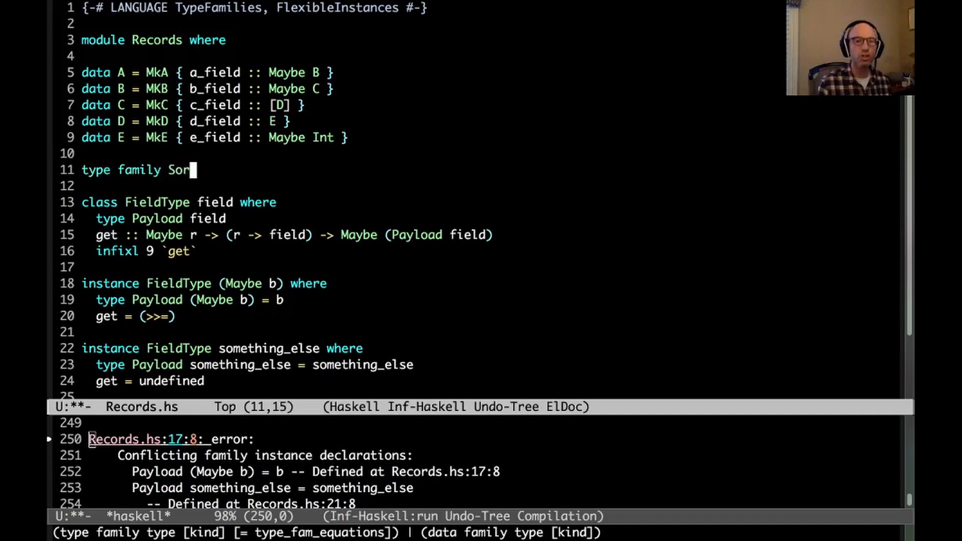
type("t")
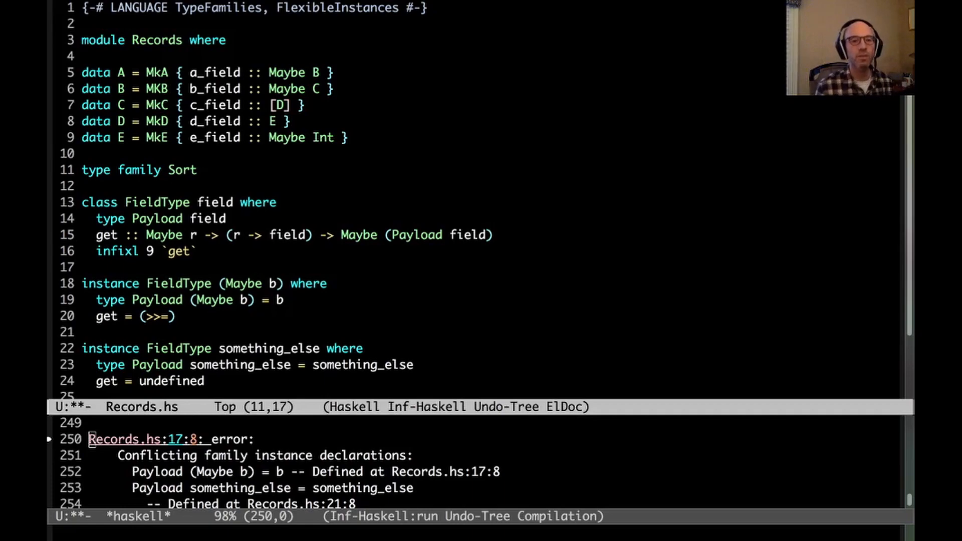
type("field_type where")
left_click(303, 187)
type("Sort (May")
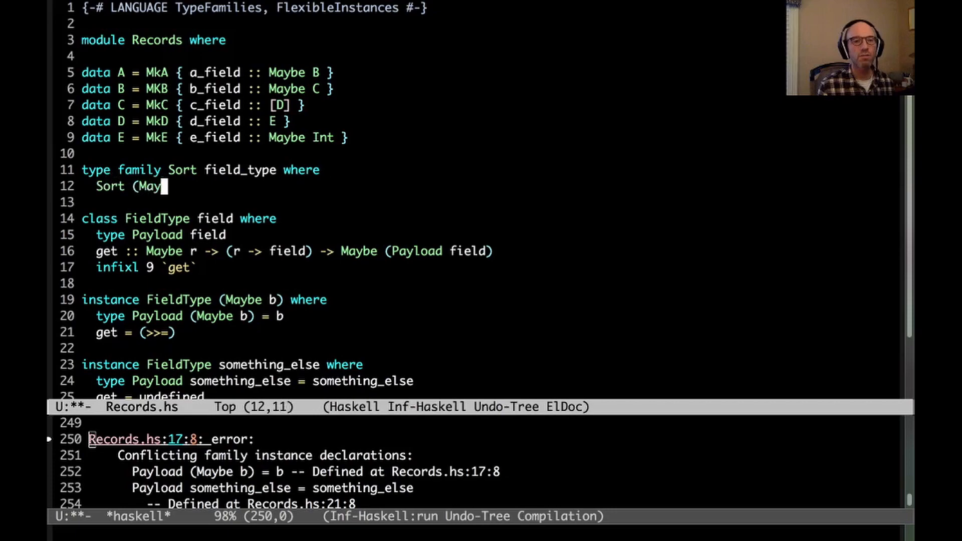
type("be a) = '(a")
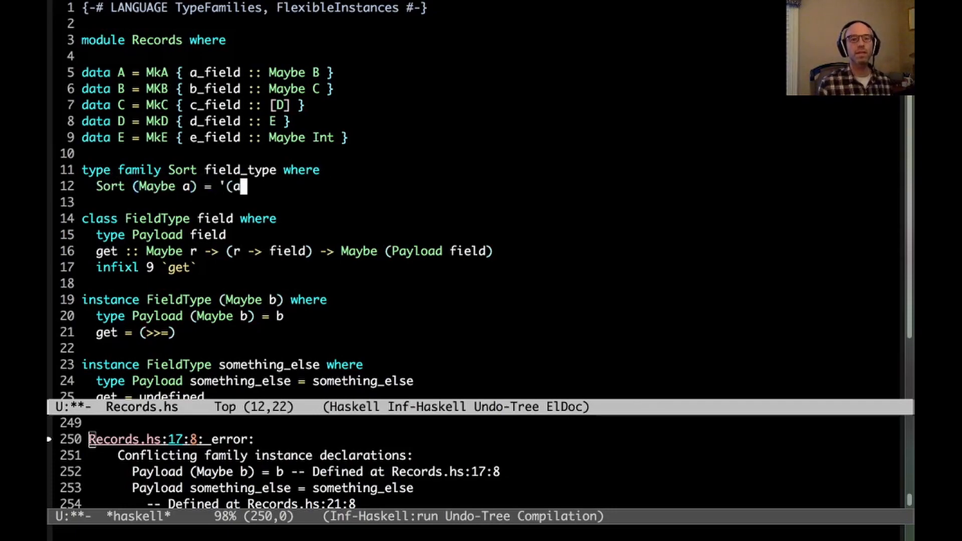
type(",")
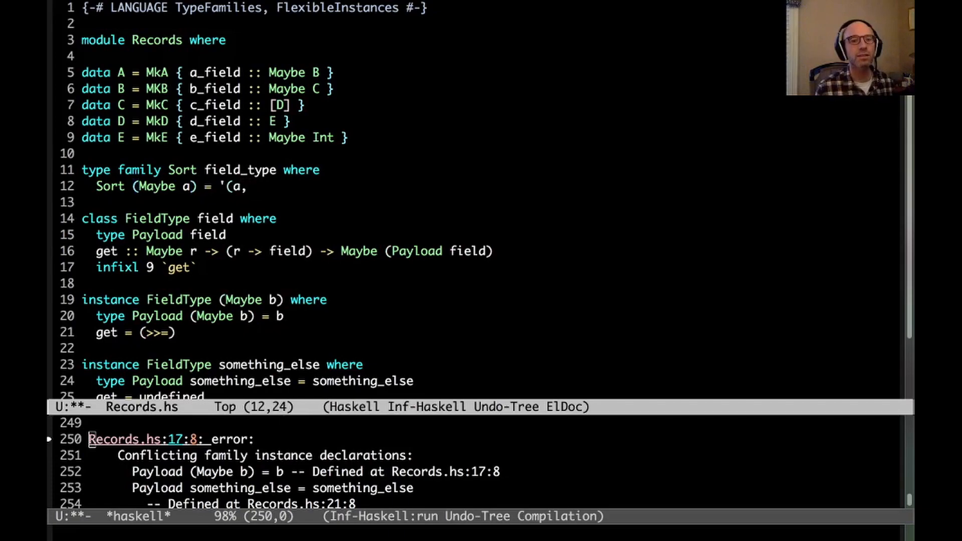
type("Just Maybe)")
type("Sort")
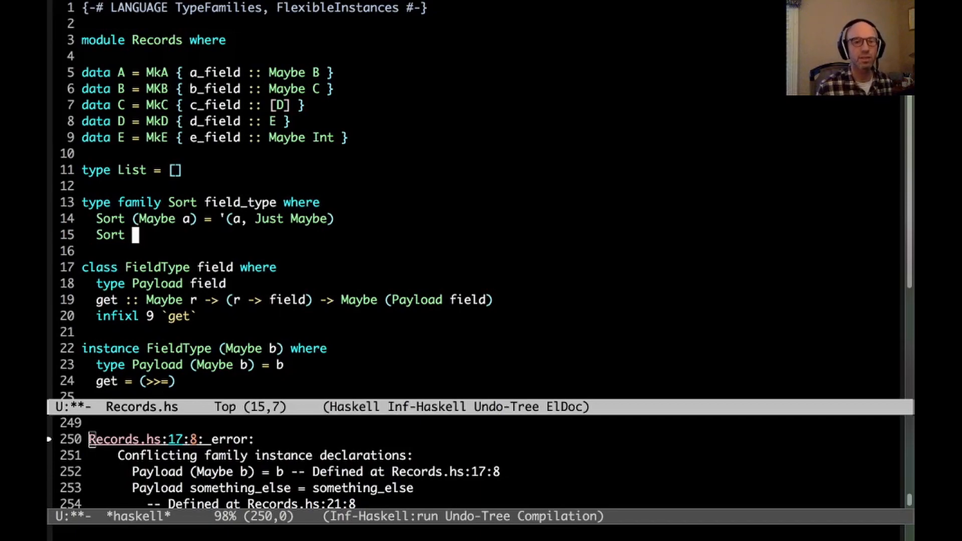
Step: Add Sort equations (List a) = '(a, Just List) and other = '(other, Nothing)
type("(List a)  =")
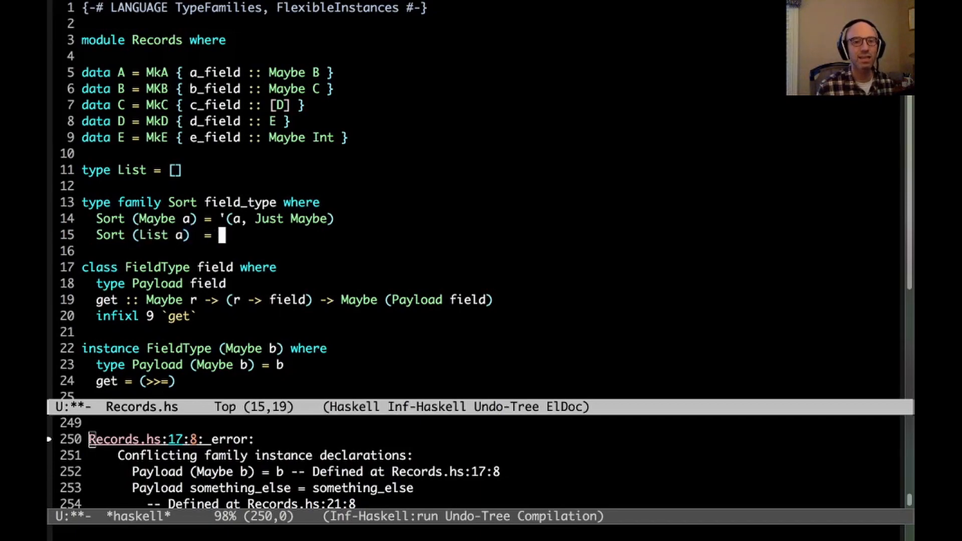
type("'(a, Just List")
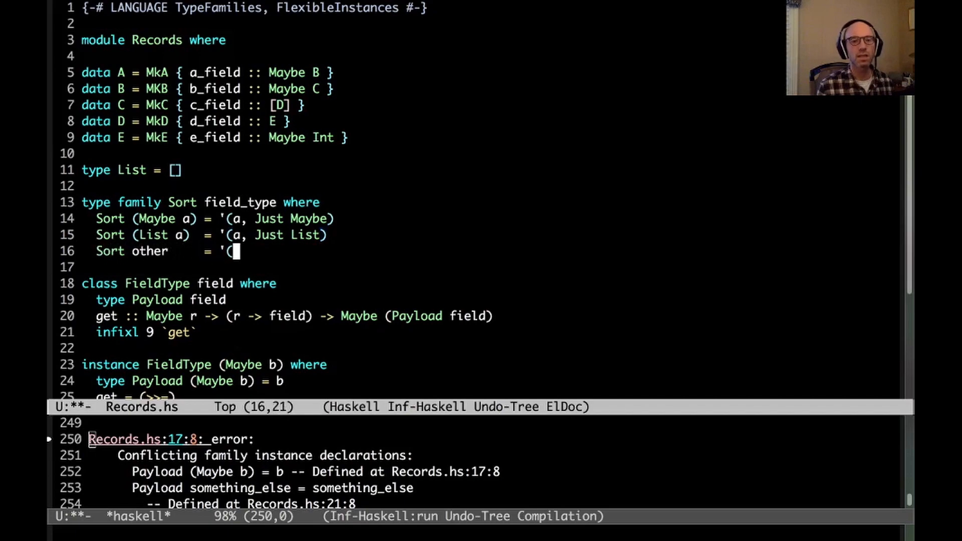
type("other, Nothi")
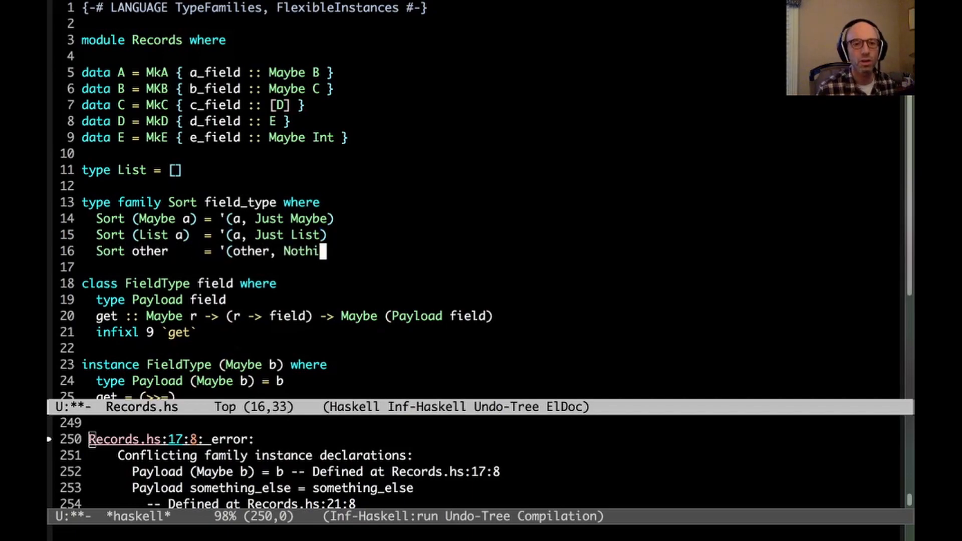
type("ng)")
left_click(492, 267)
type("{-")
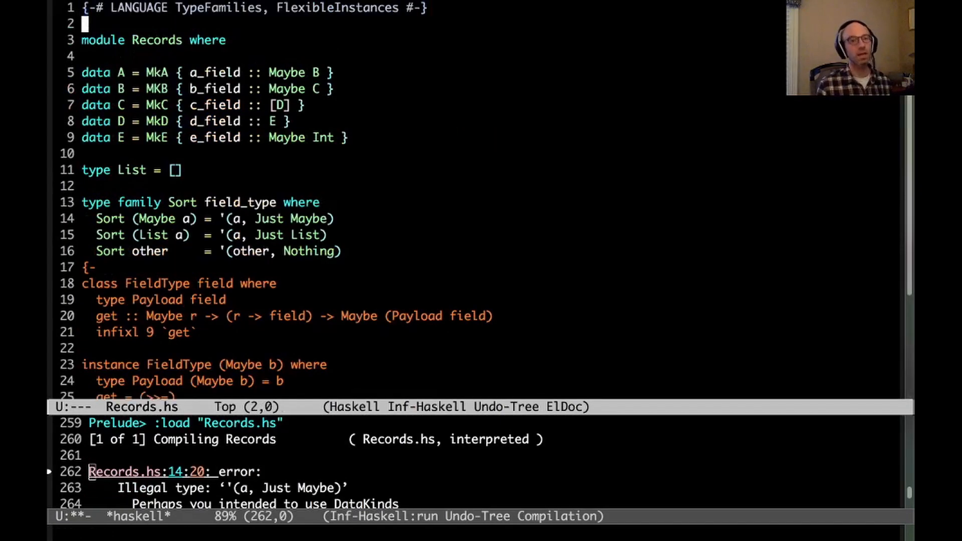
Step: Add DataKinds to the LANGUAGE pragma
type(", DataKinds")
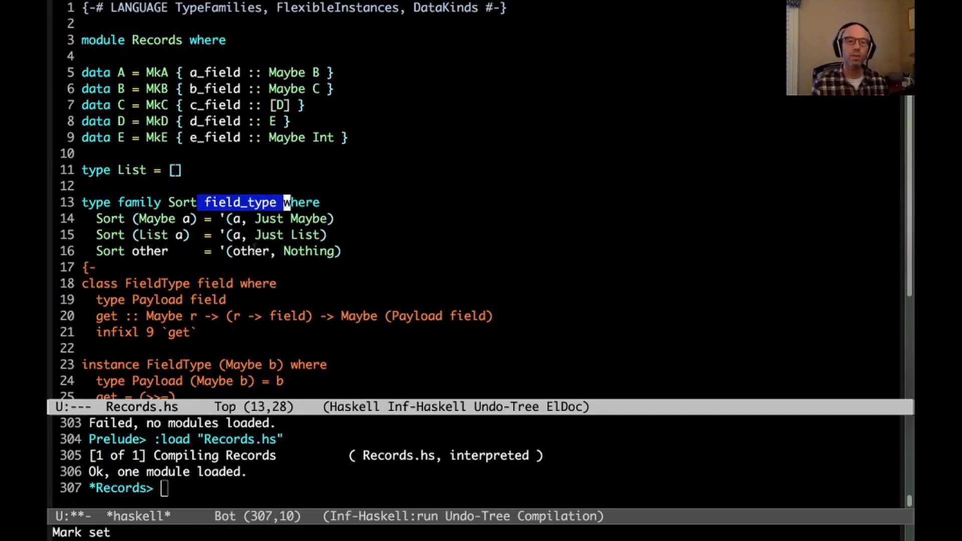
Step: Drag-select around the Sort type family where the new declaration line will go
left_click_drag(284, 203, 343, 252)
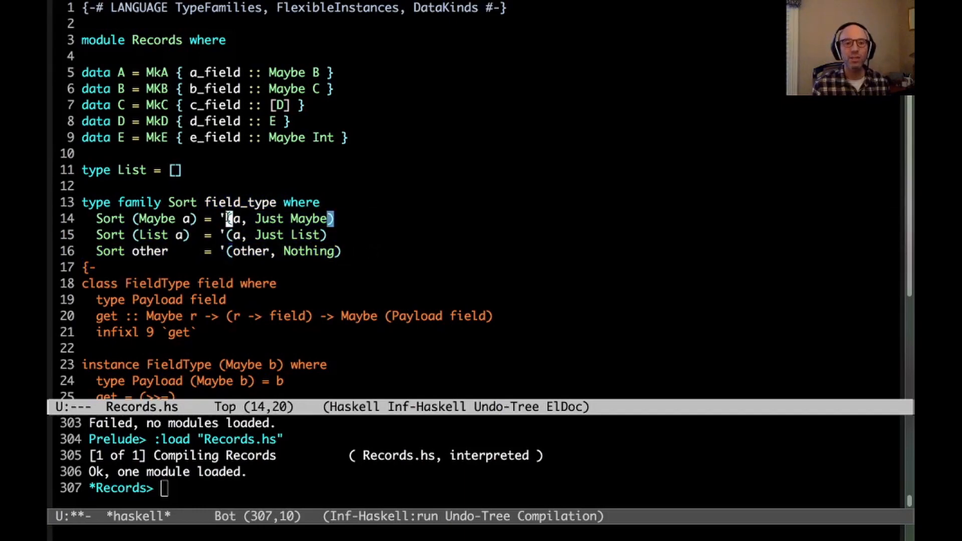
mouse_move(368, 220)
type("type")
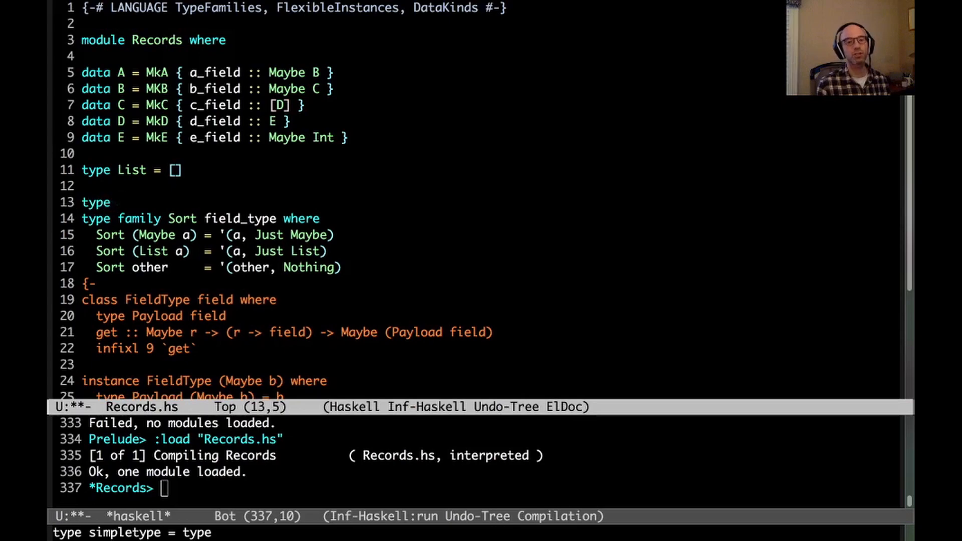
Step: Write the kind signature Sort :: Type -> (Type, Maybe (Type -> Type))
type("Sort ::")
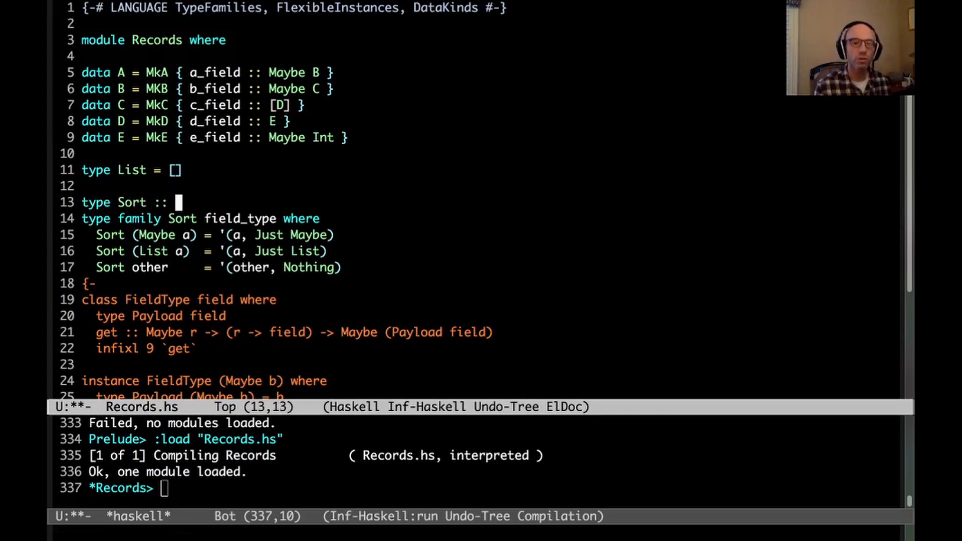
type("Type -> (")
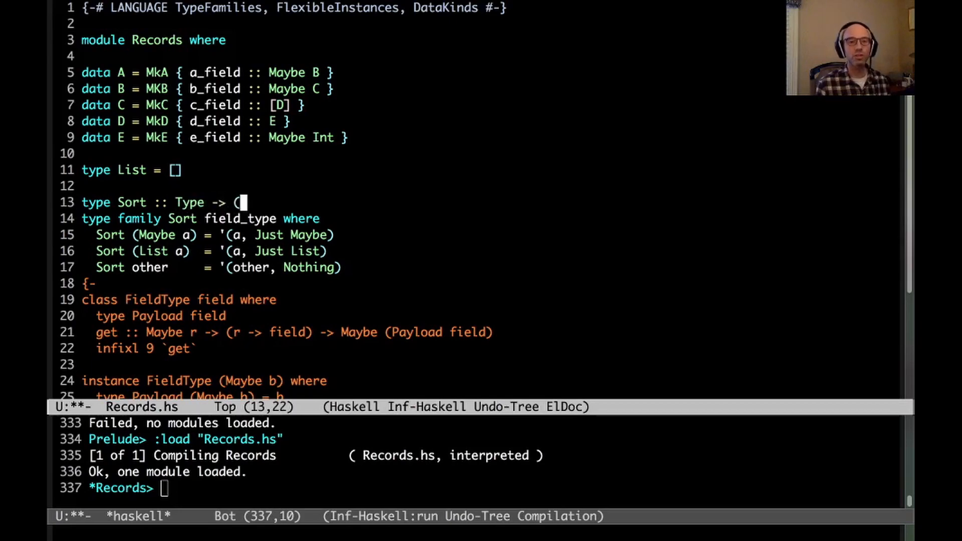
type("Type,")
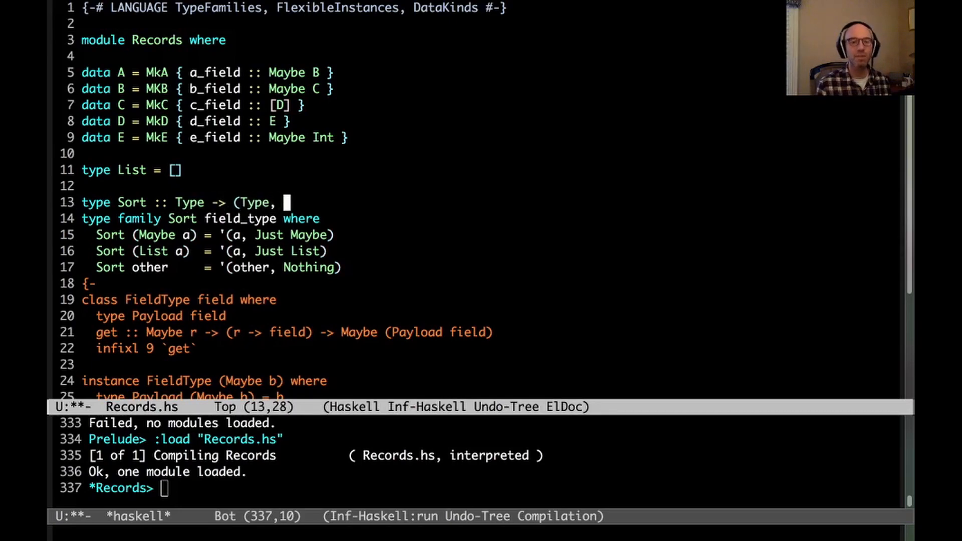
type("M")
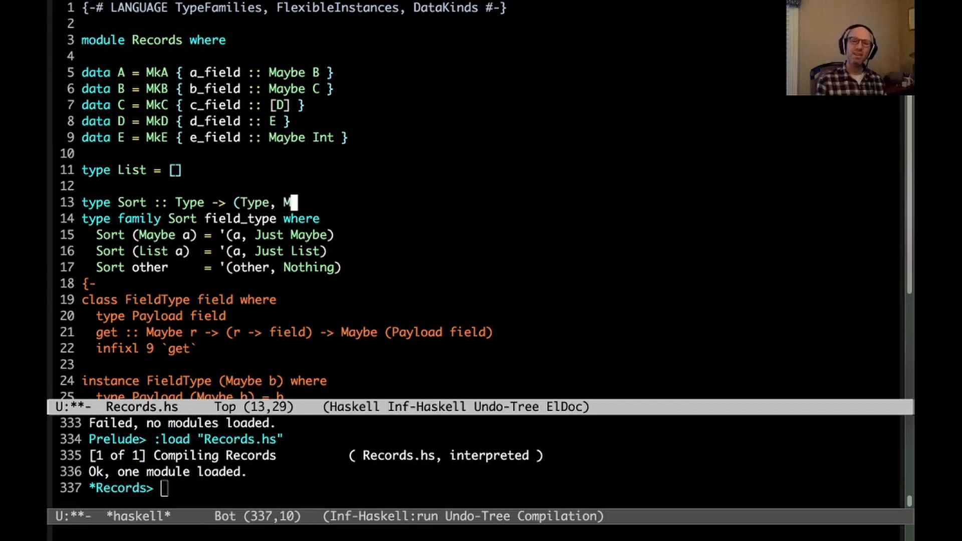
type("aybe (Type -> T")
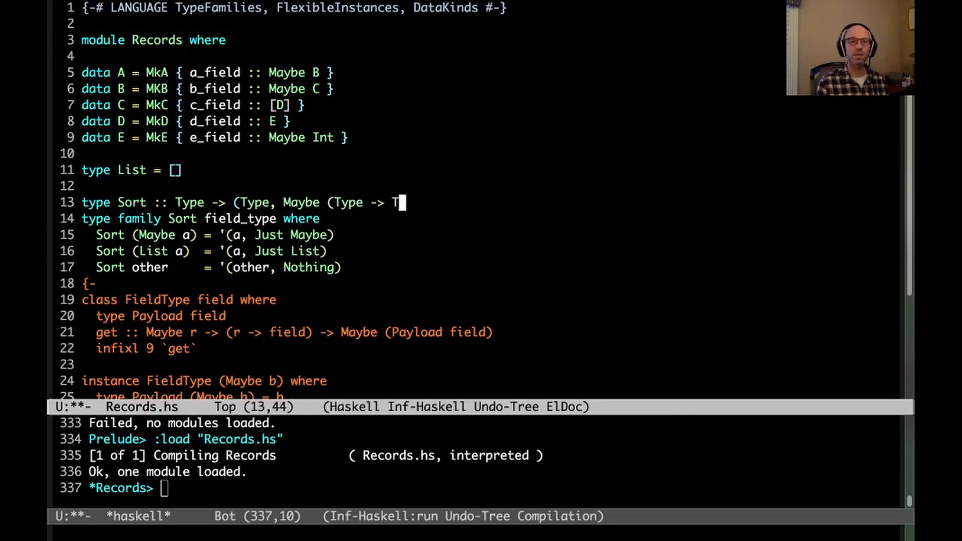
type("ype))")
left_click(294, 7)
type(", StandaloneKindSignatures")
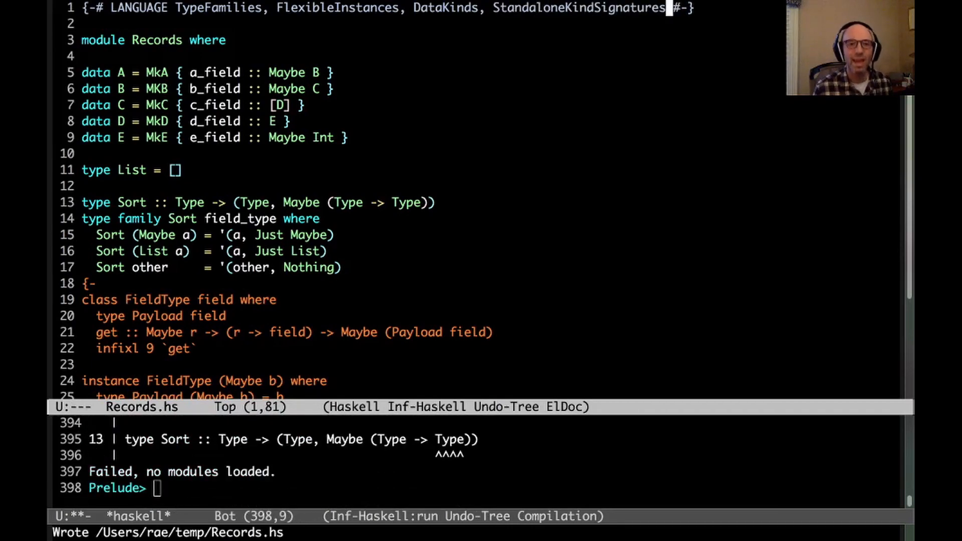
Step: Import Data.Kind and change the class head to Snd (Sort field) ~ wrapper => FieldType field wrapper
type("i")
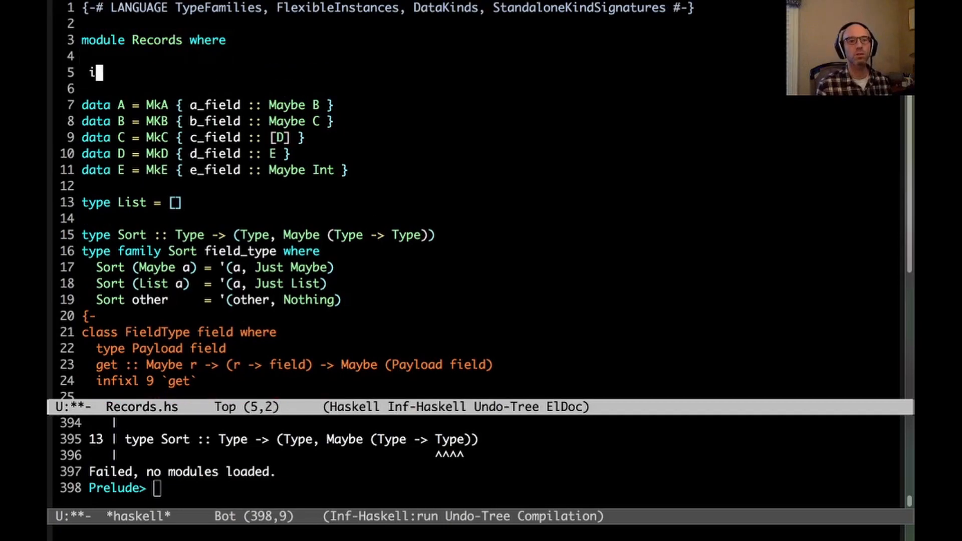
type("mport Data.Kind")
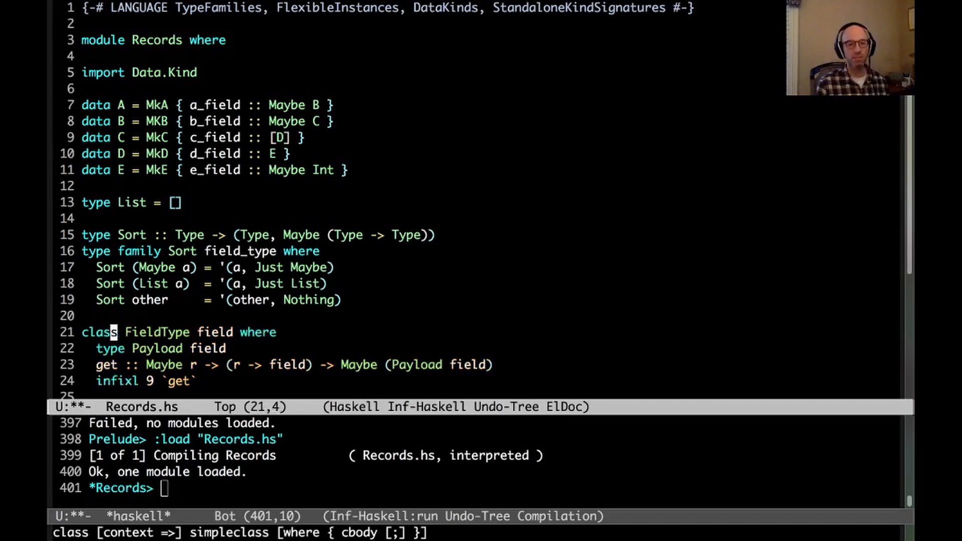
left_click(200, 333)
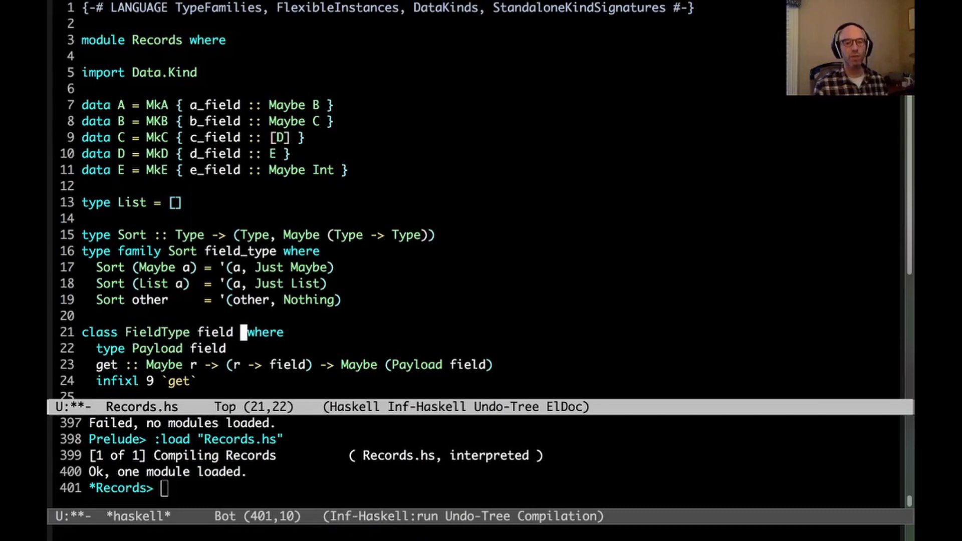
type("wrapper w")
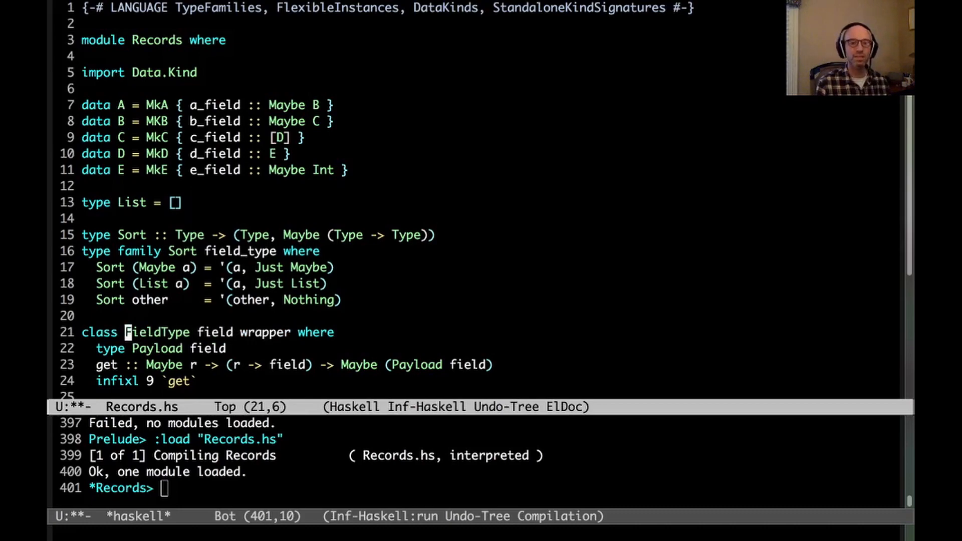
type("Snd (Sort")
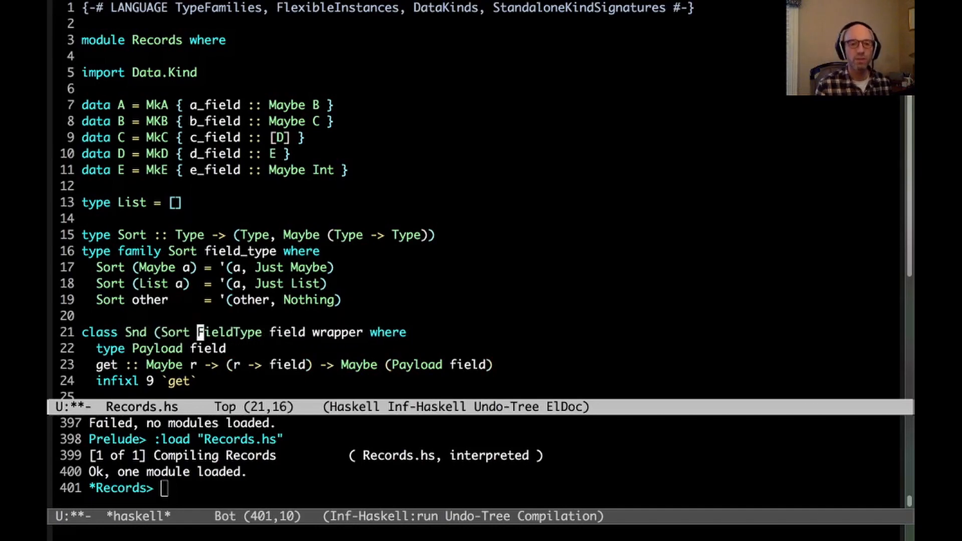
type("field) ~ wrapper =>")
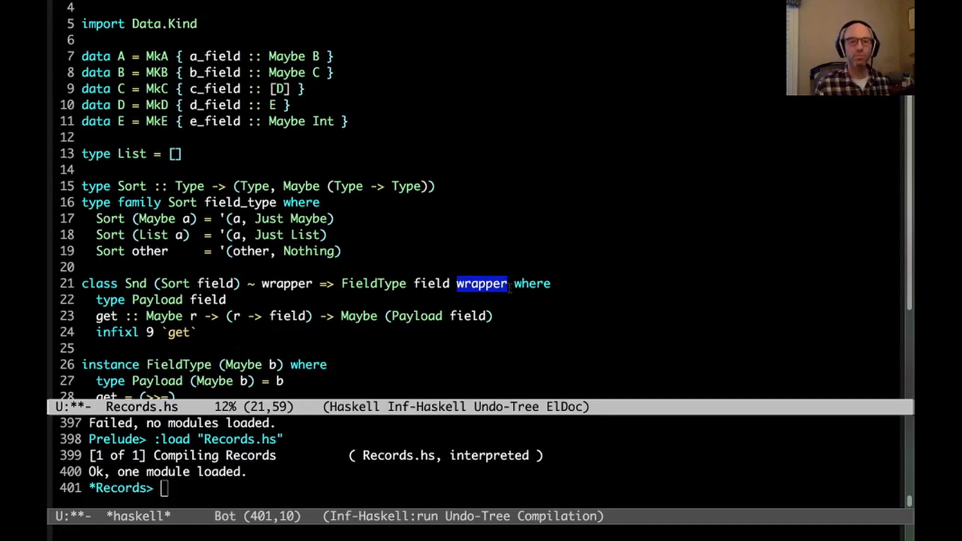
Step: Reinsert the {- opener and define Fst '(a, _) = a and a matching Snd family
type("{-")
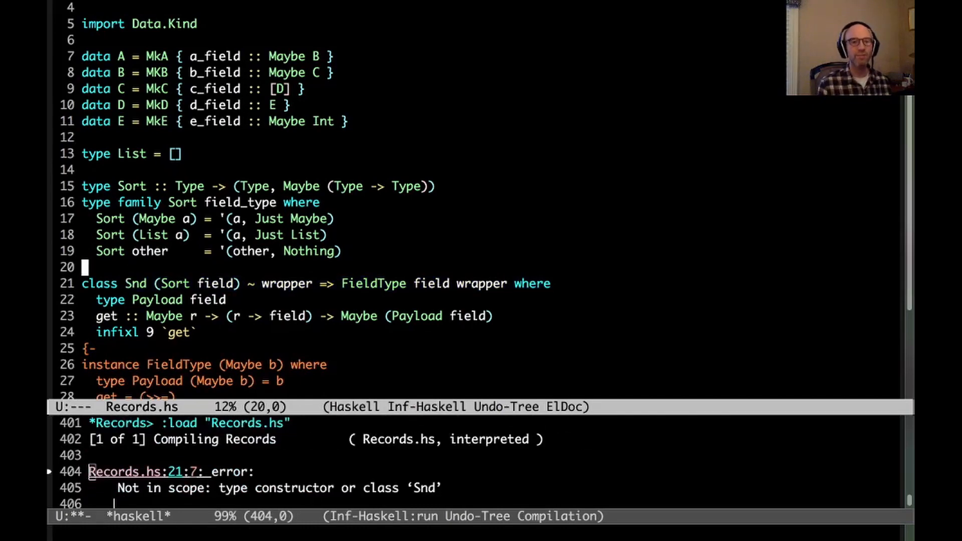
type("type family S")
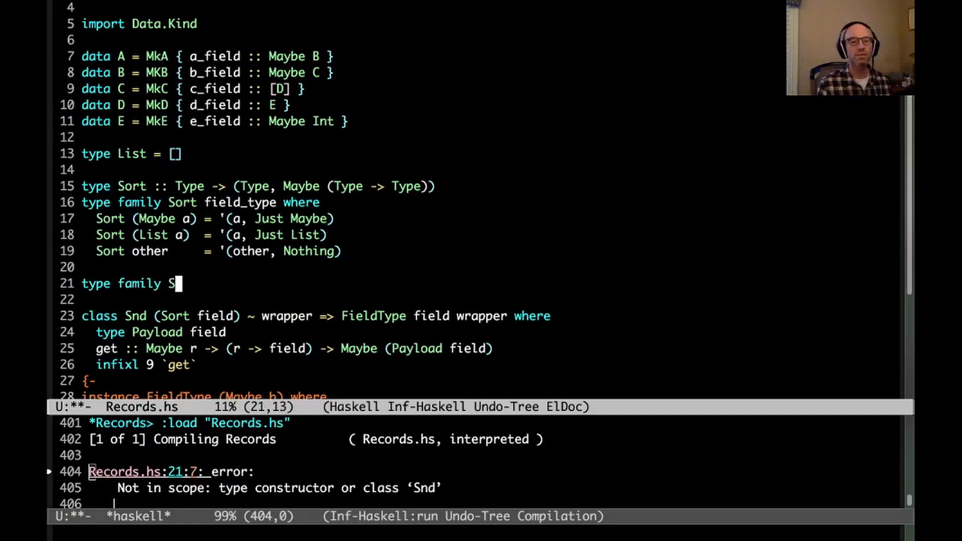
type("st a where")
left_click(492, 300)
type("Fst '(a")
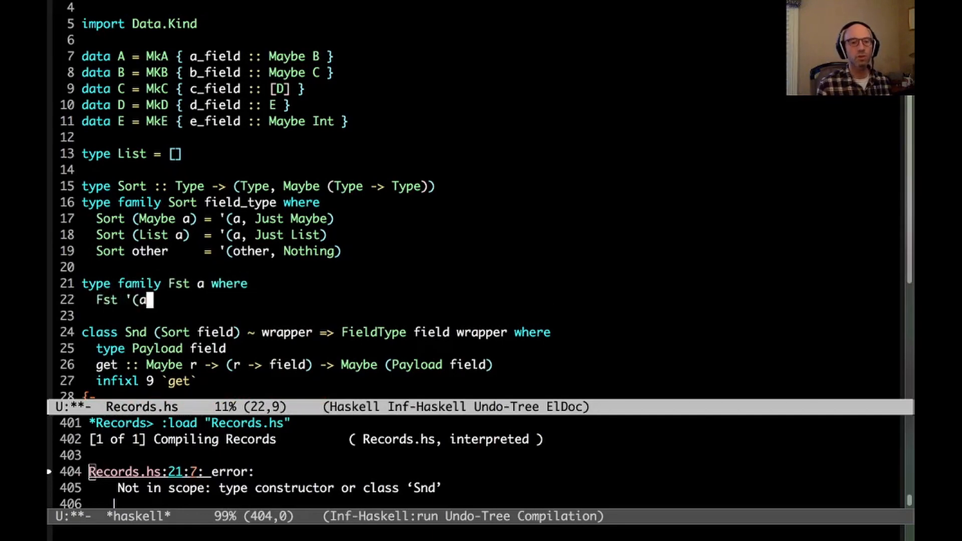
type(", _) = a")
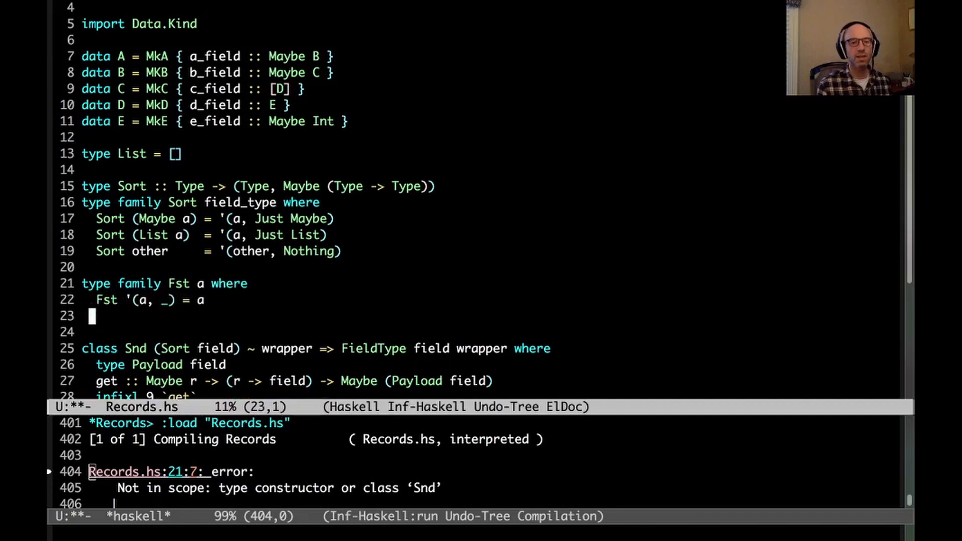
type("type family Snd b")
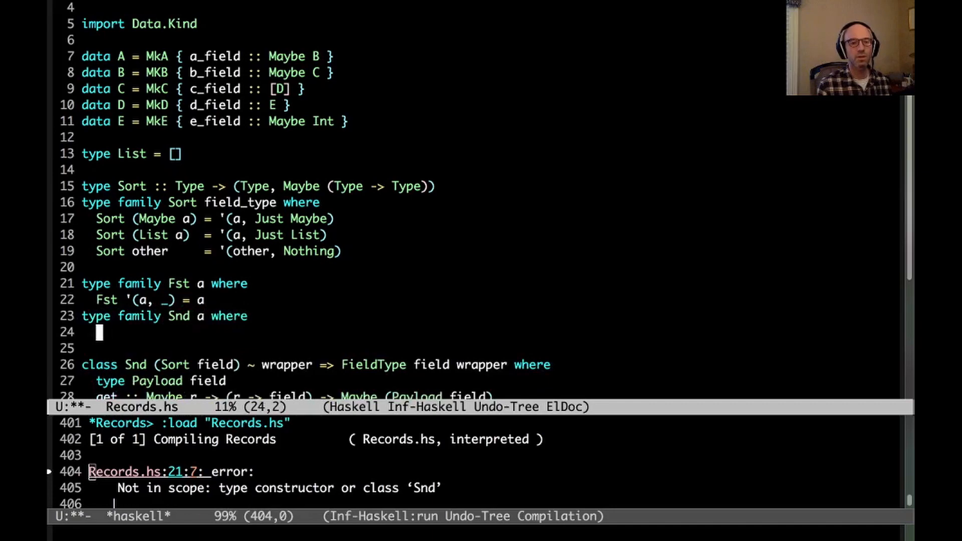
type("Snd '(b_")
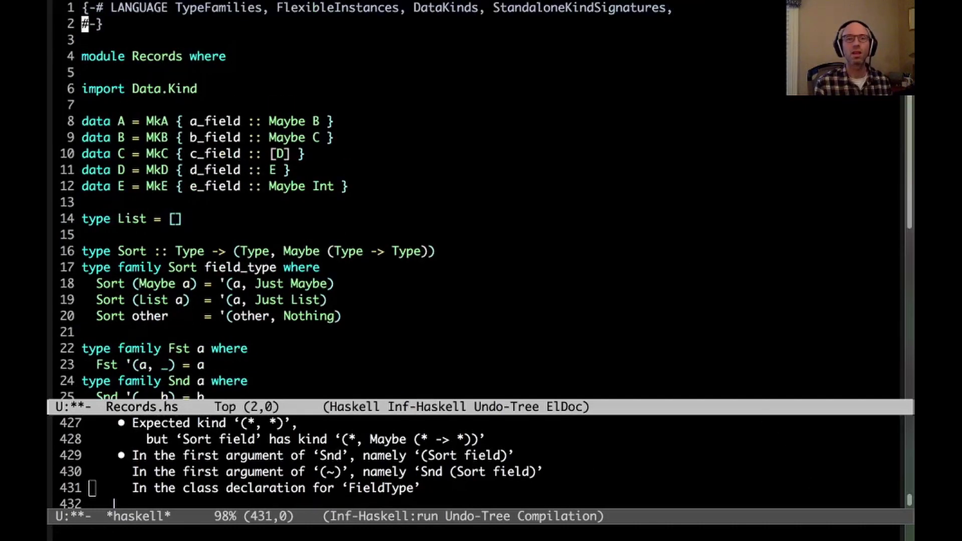
Step: Add PolyKinds and MultiParamTypeClasses to the LANGUAGE pragma
type("Poly")
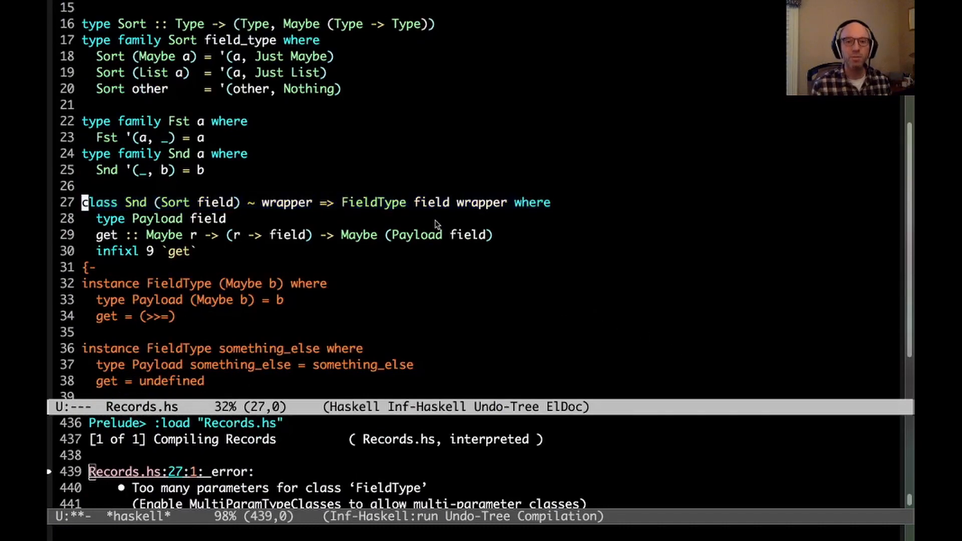
left_click(504, 202)
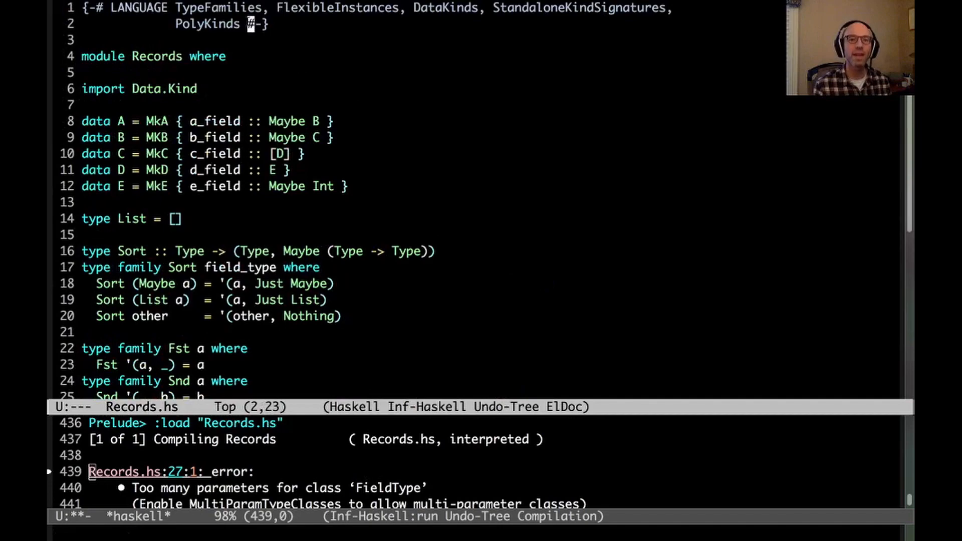
type("MultiParam")
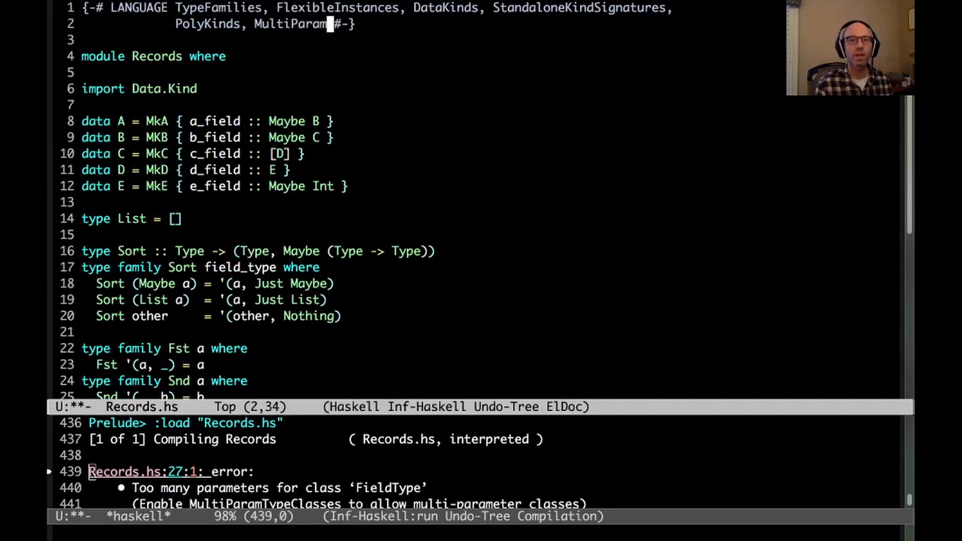
type("TypeClasses")
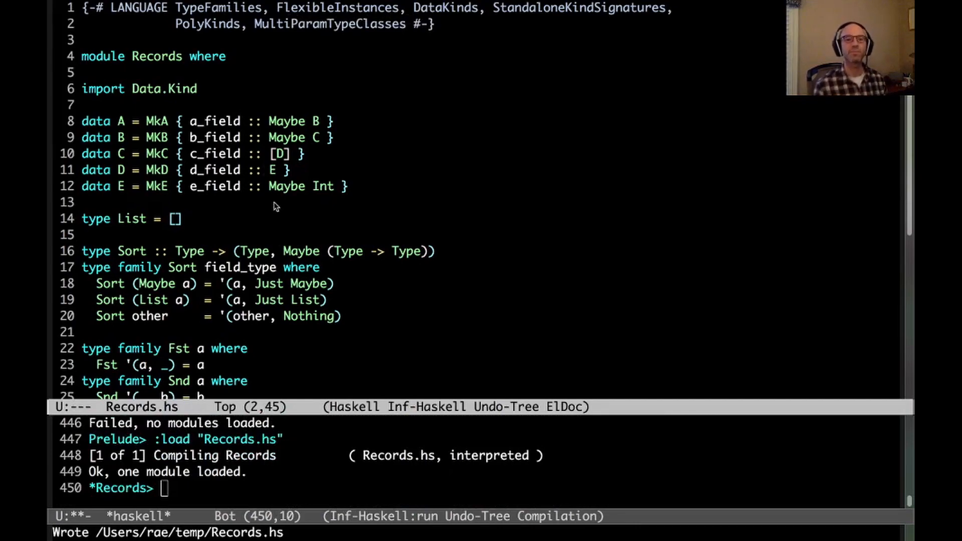
scroll("down", 3)
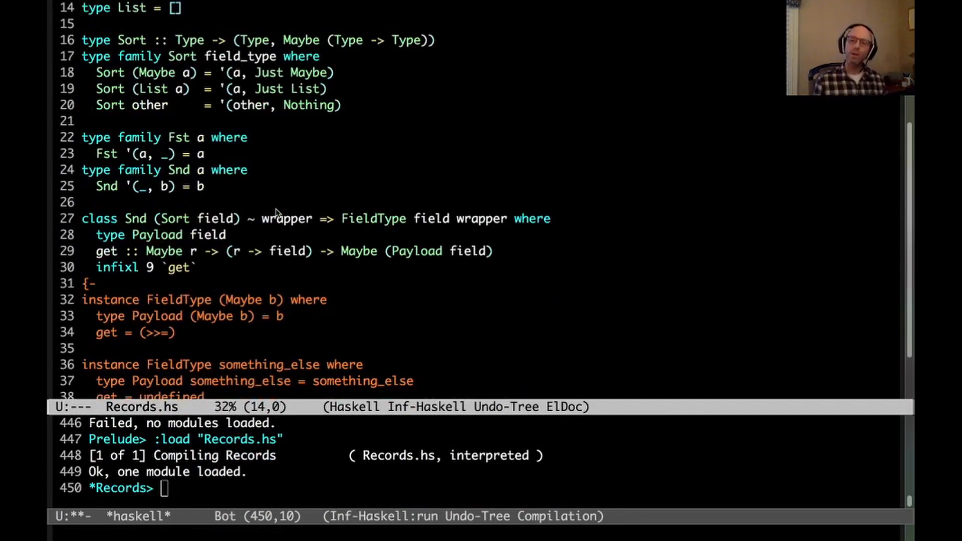
mouse_move(323, 274)
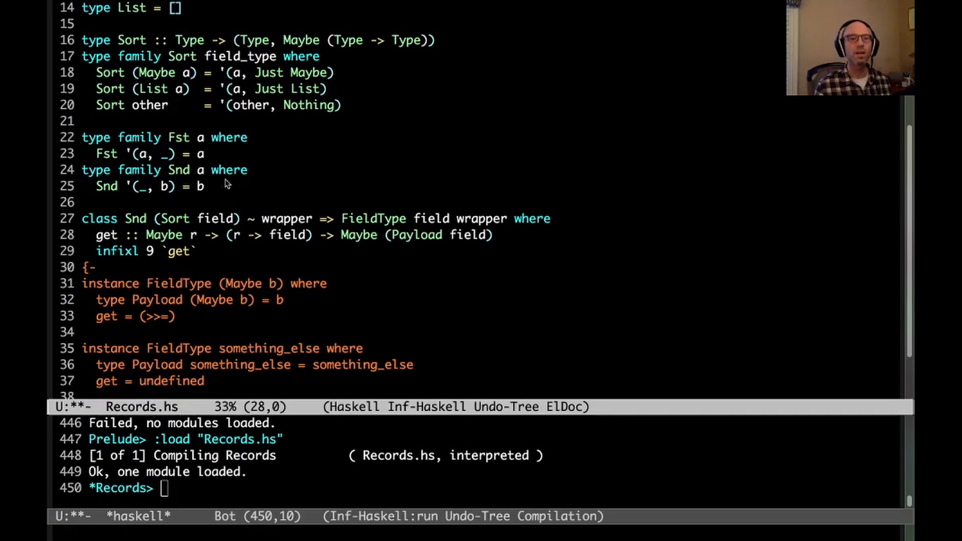
Step: Change get's return type from Payload to Maybe (Fst (Sort field))
left_click(410, 235)
type("Fs")
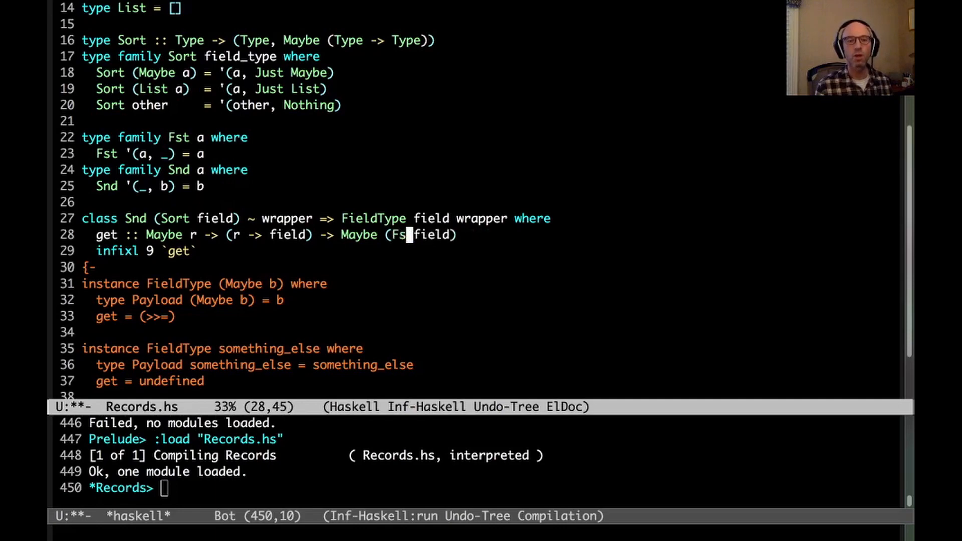
type("(Sort field)")
left_click(205, 284)
type("(Just Maybe) ")
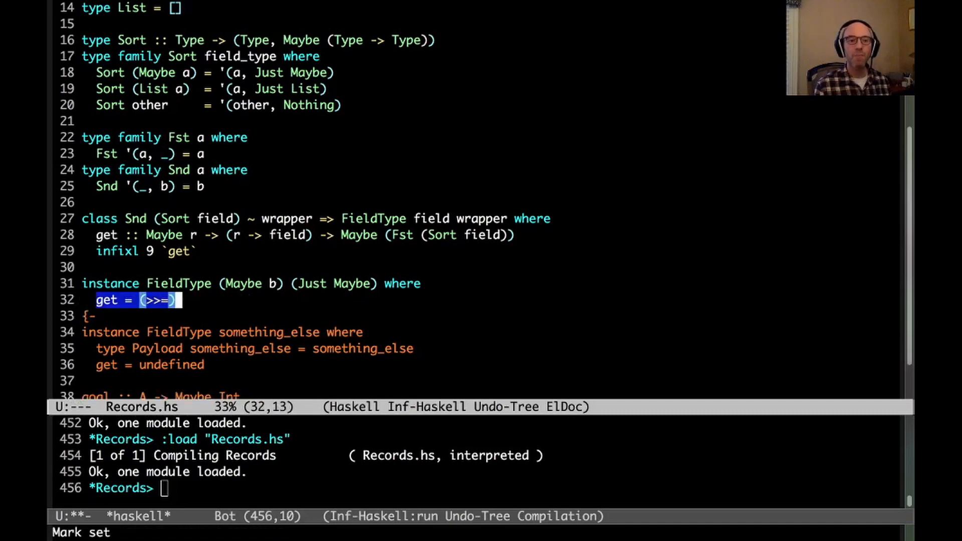
mouse_move(600, 200)
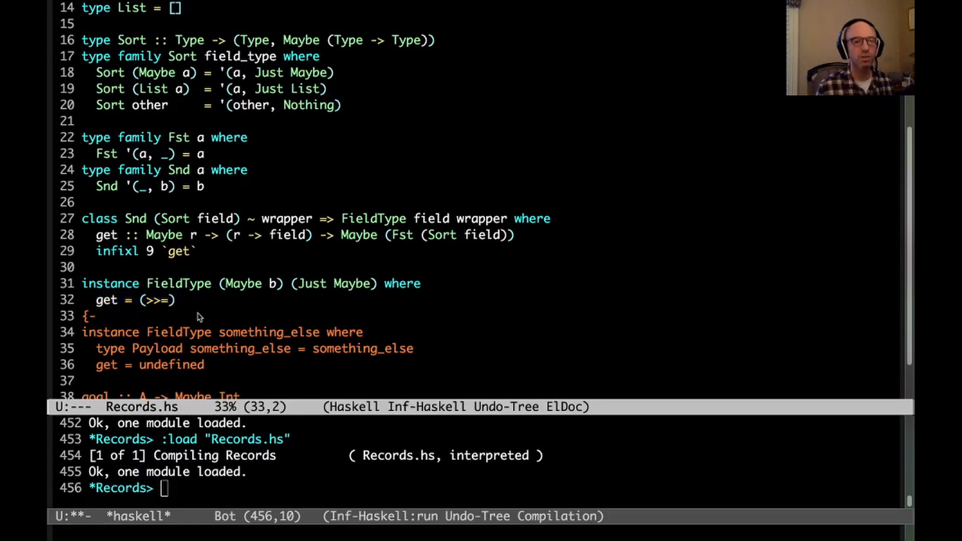
Step: Start the FieldType (List a) (Just List) instance with get (Just x) f | y:_ <- f x = Just y
type("instance FieldType (L")
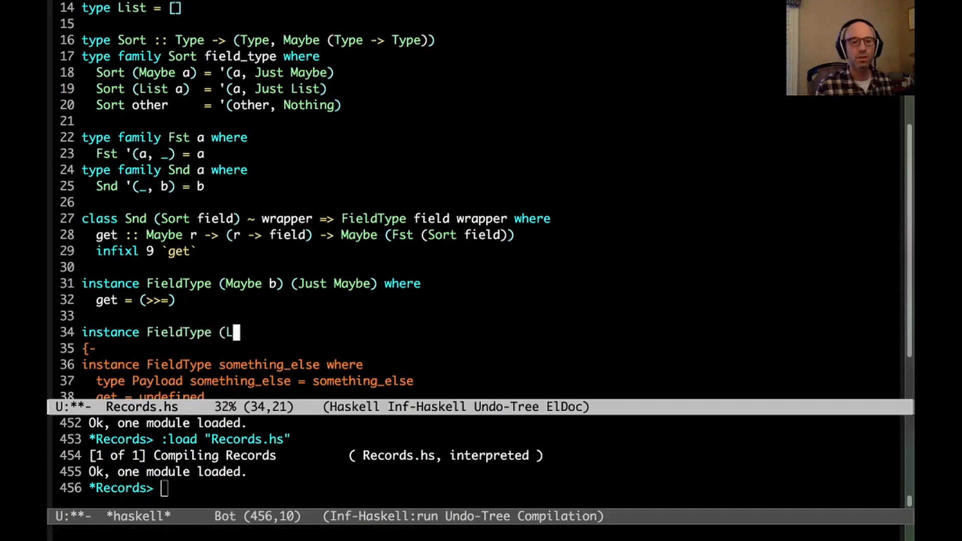
type("ist a) (Just List) where")
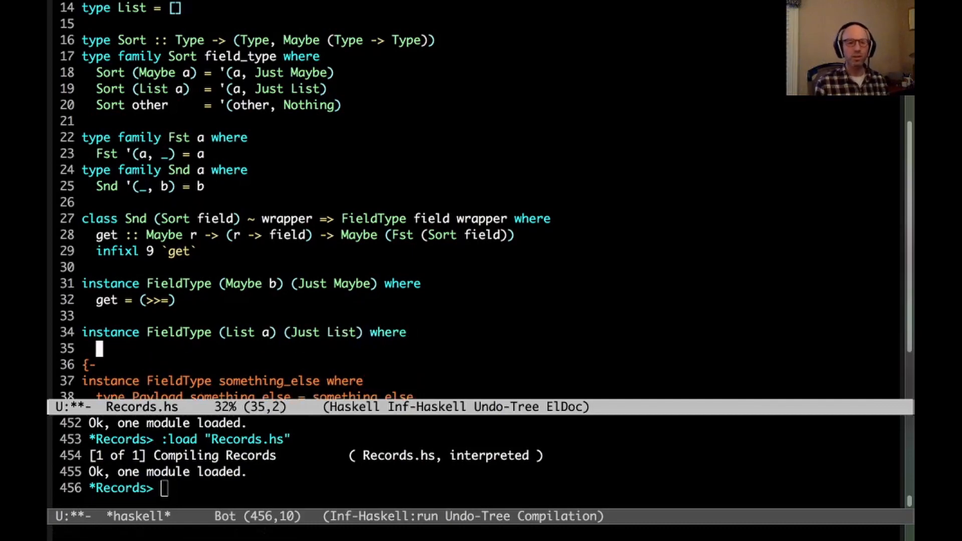
type("get")
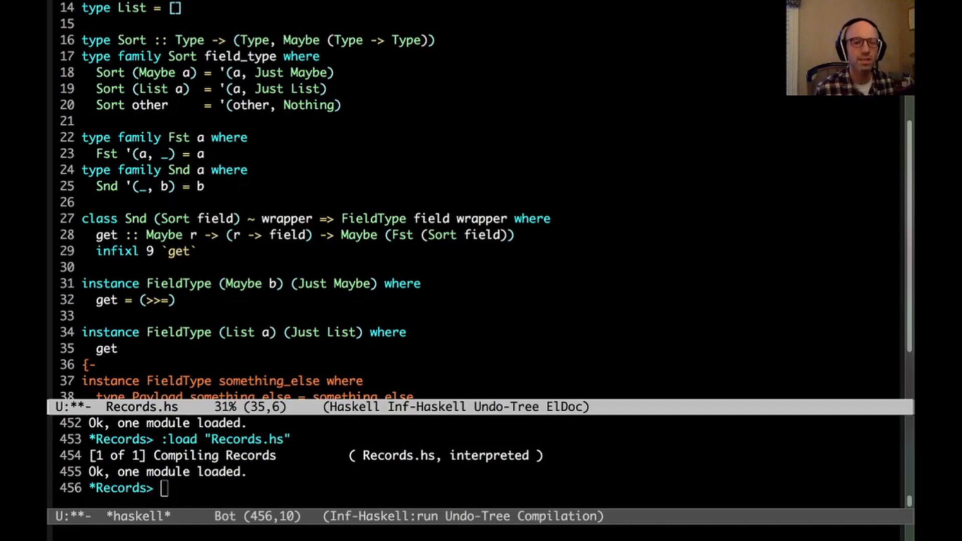
type("(Just")
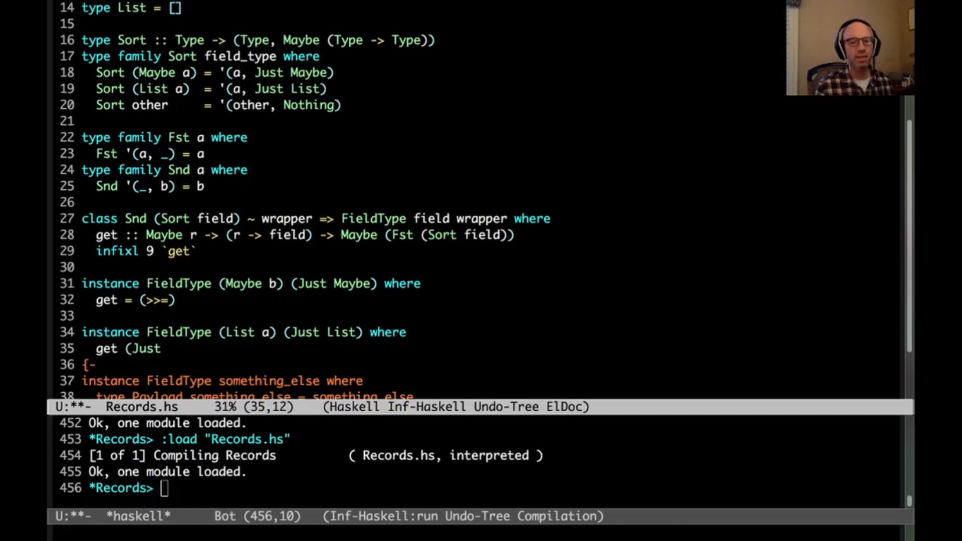
type("x) f")
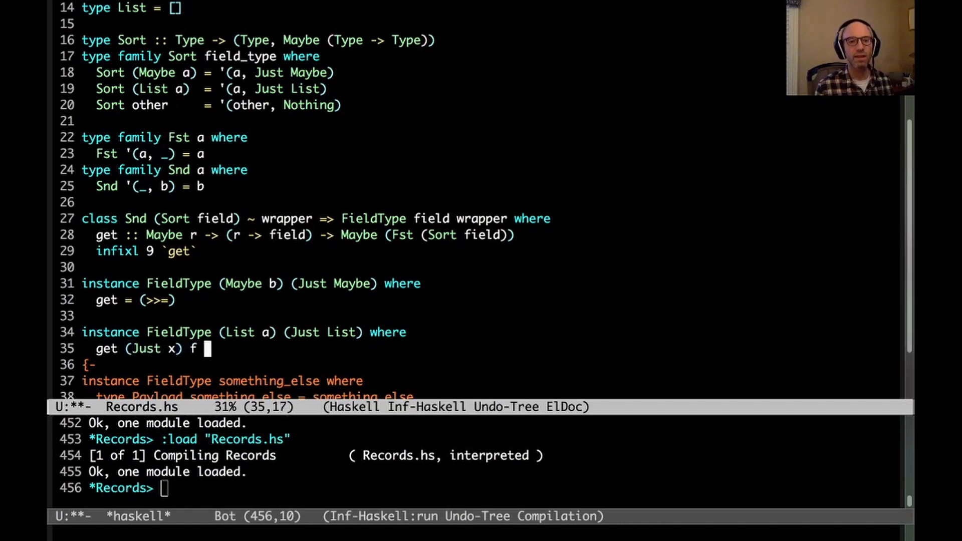
type("| y:_")
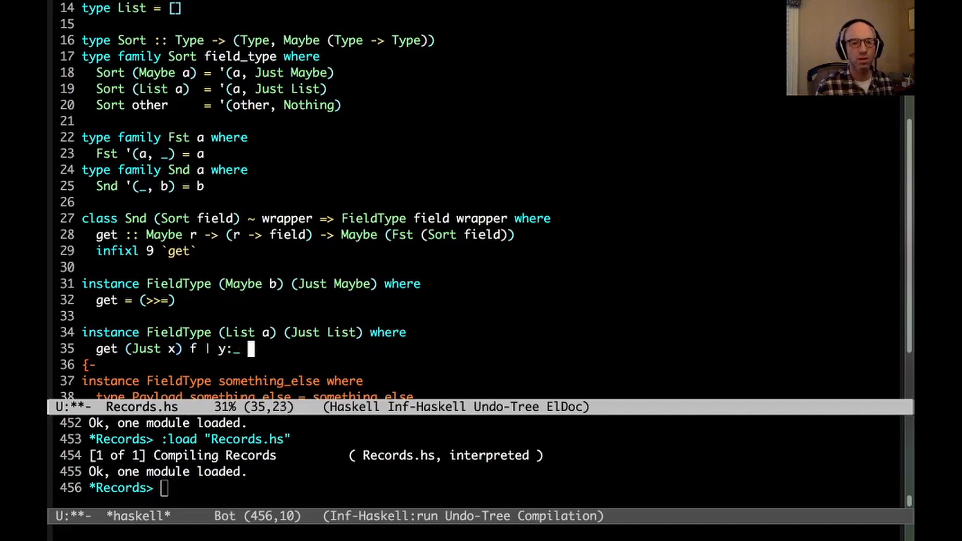
type("<- f x =")
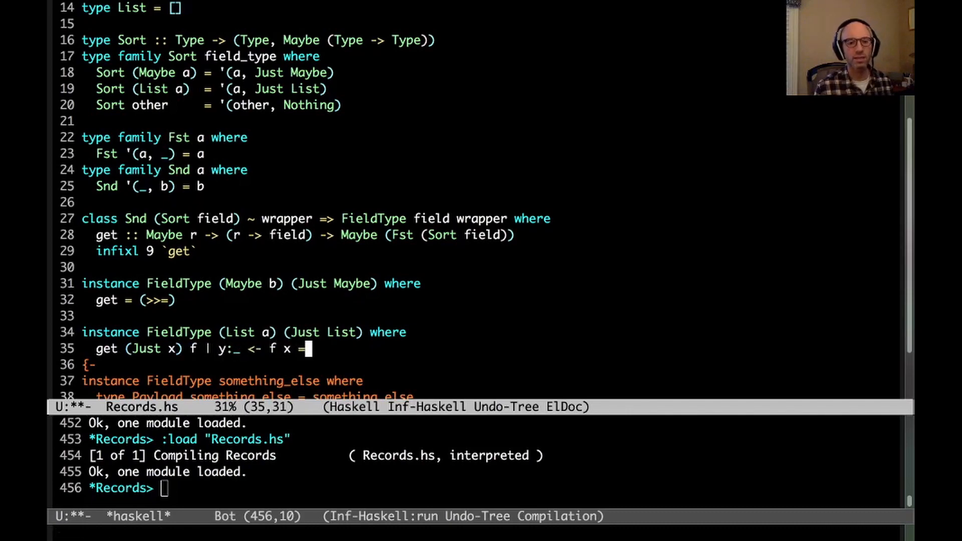
type("Just y")
type("|")
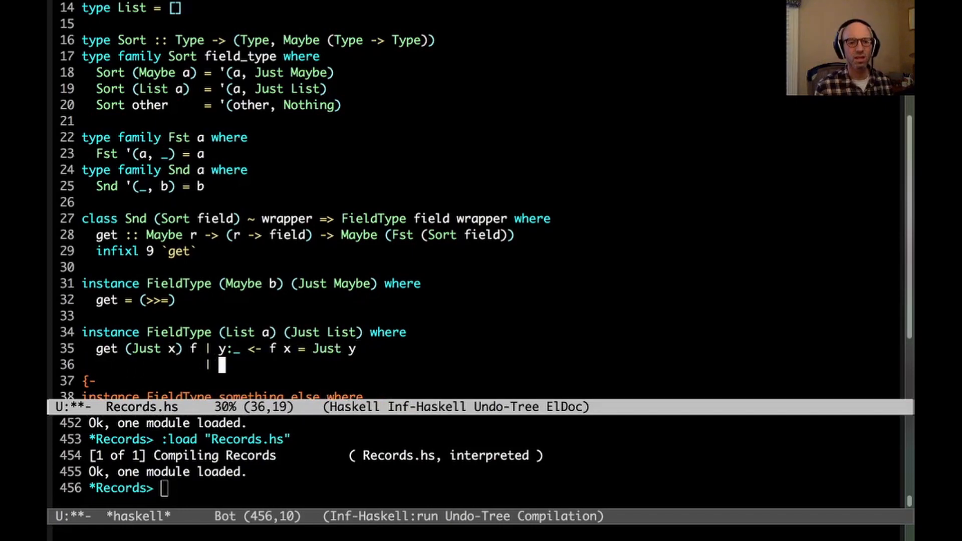
Step: Add the otherwise = Nothing guard and a get Nothing = Nothing clause
type("otherwise  =")
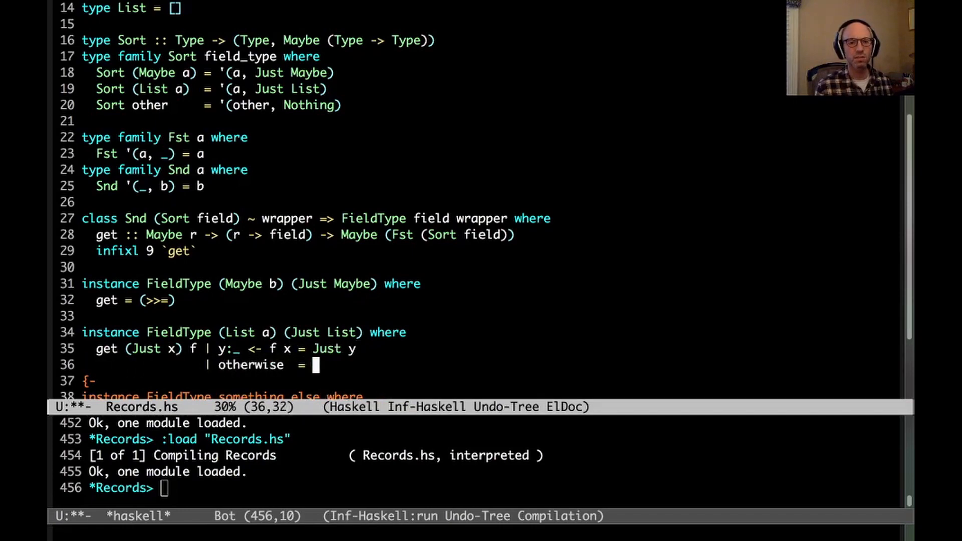
type("Nothing")
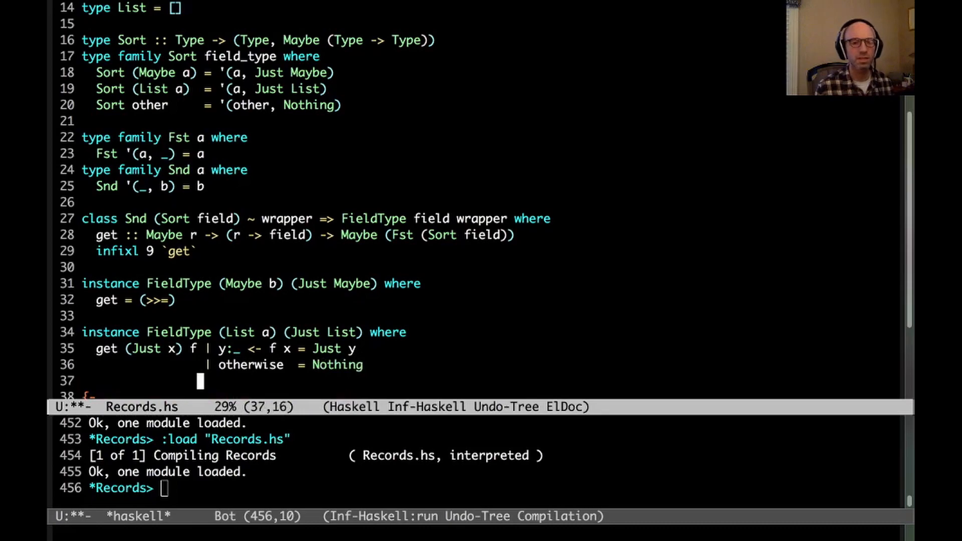
type("get Nothign")
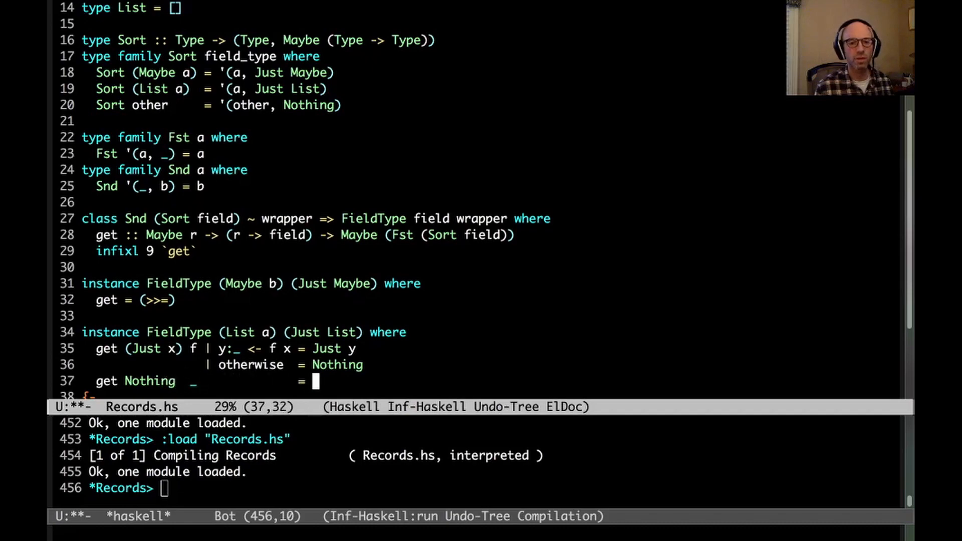
type("Nothing")
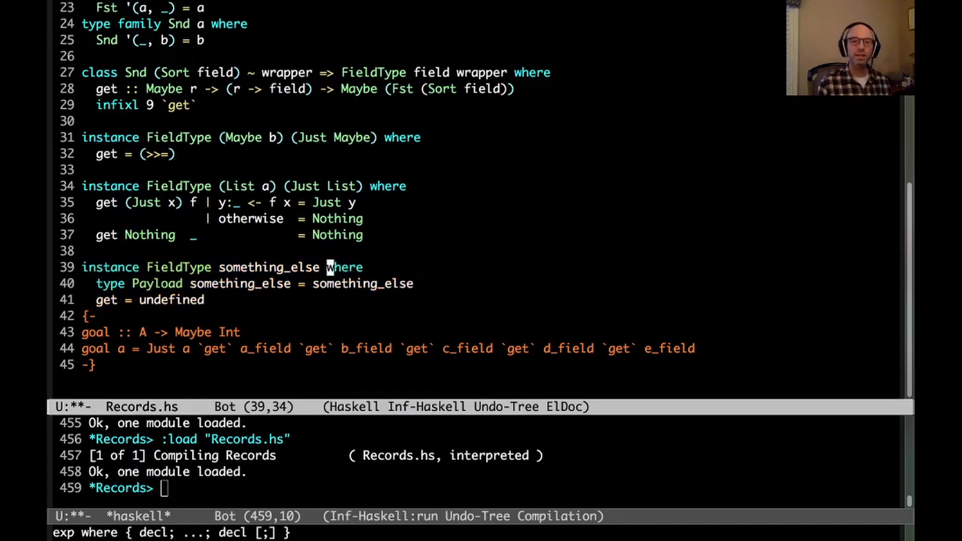
Step: Add Nothing to the fallback instance head and begin constraining Sort something_else to '(something_else, Nothing)
type("Nothing")
left_click(145, 300)
type("get x f = fmap f x")
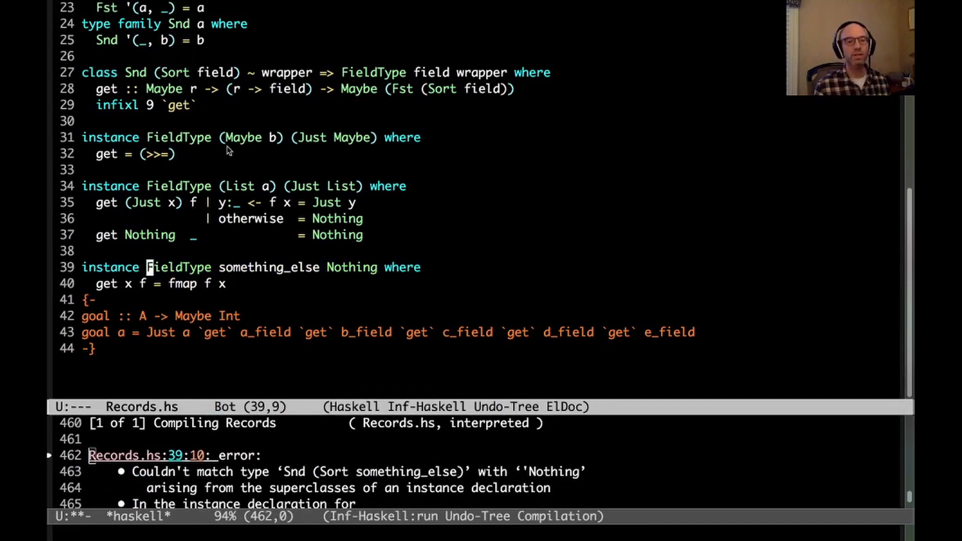
mouse_move(241, 281)
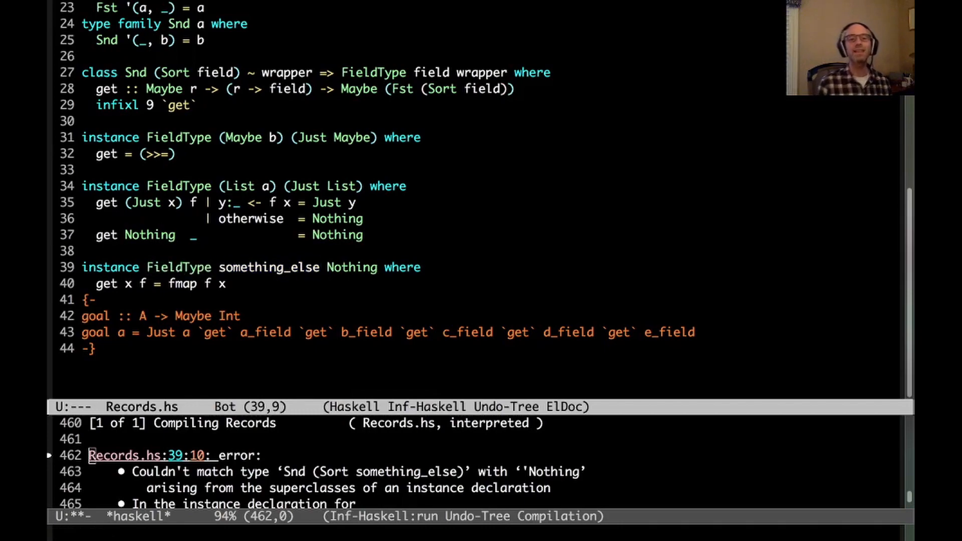
type("Sort")
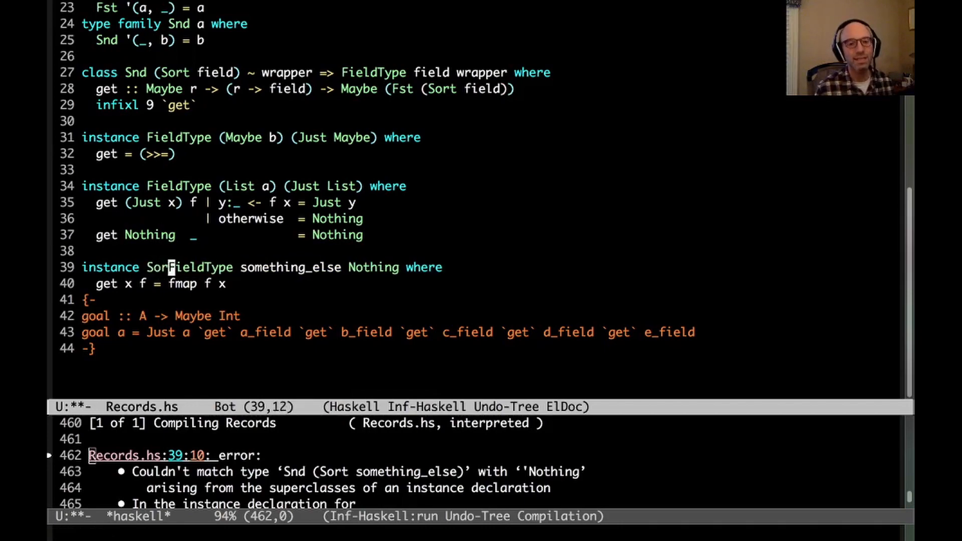
type("something_else ~ '(")
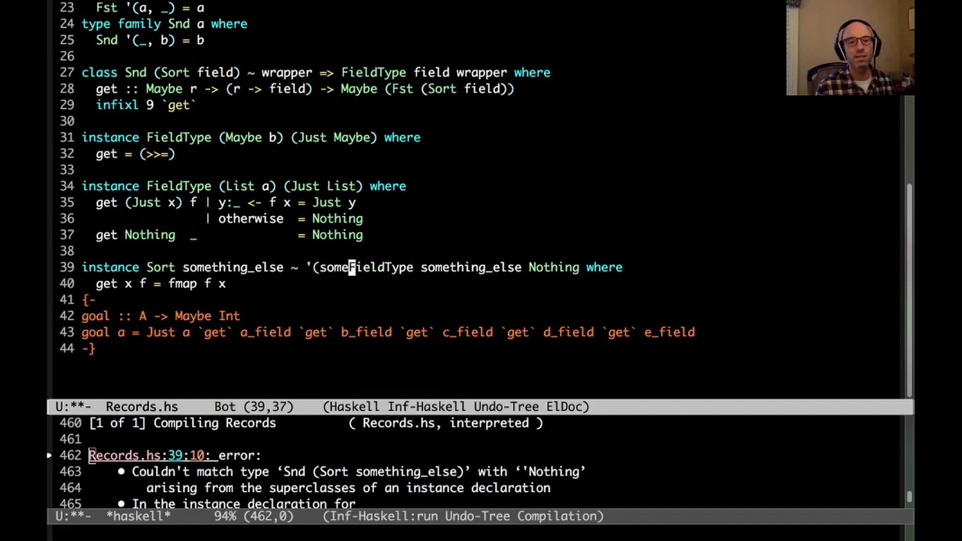
type("something_else, Nothing")
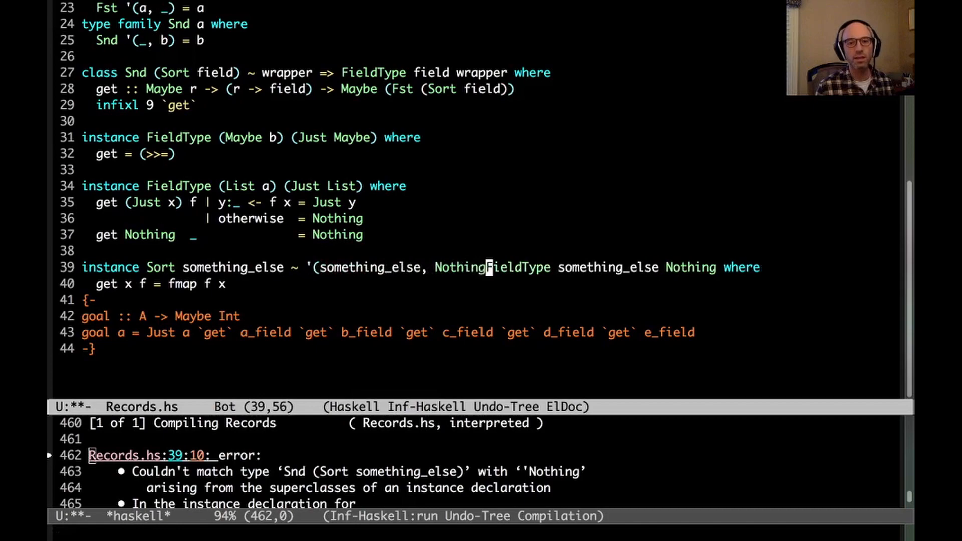